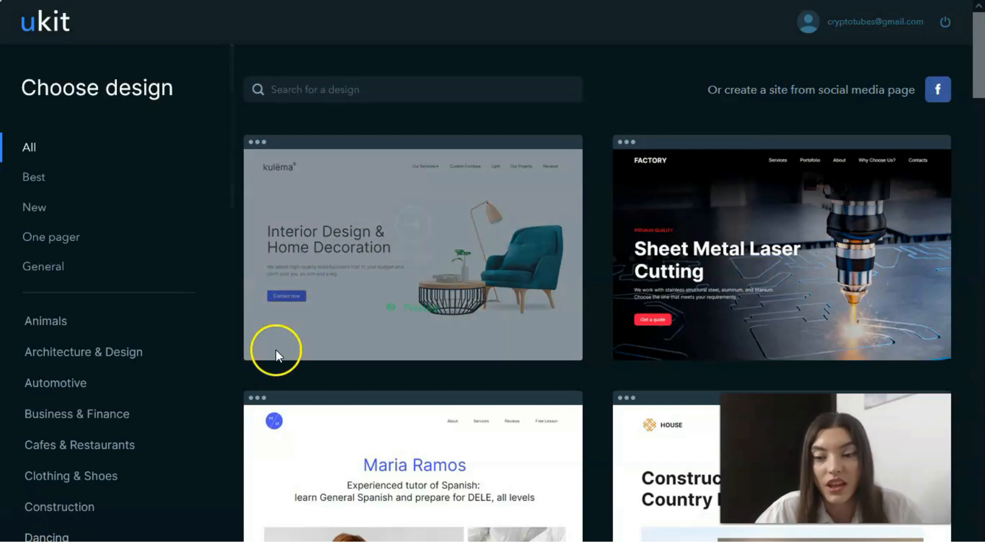
Scroll through the template gallery and preview the Fruit Basket design in full
scroll(down, 3)
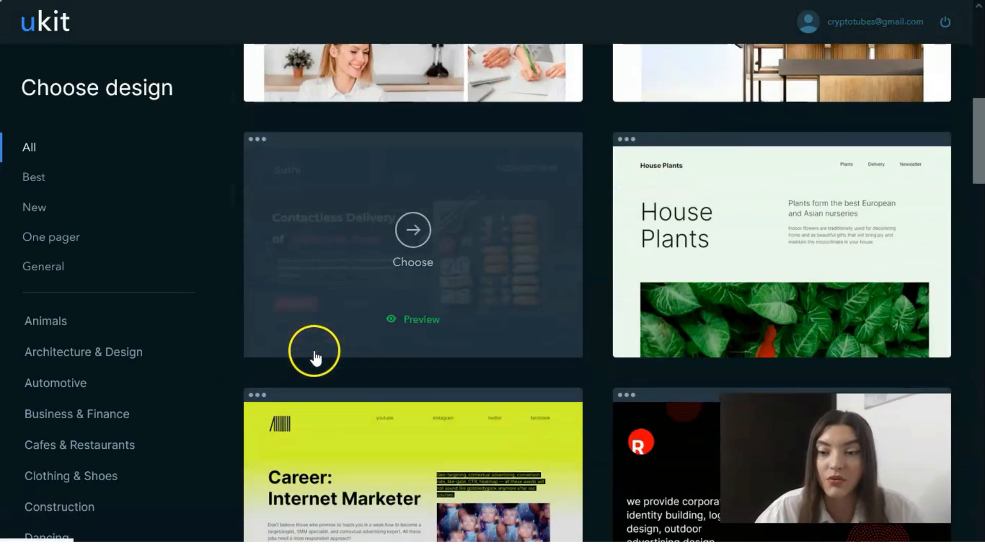
scroll(down, 3)
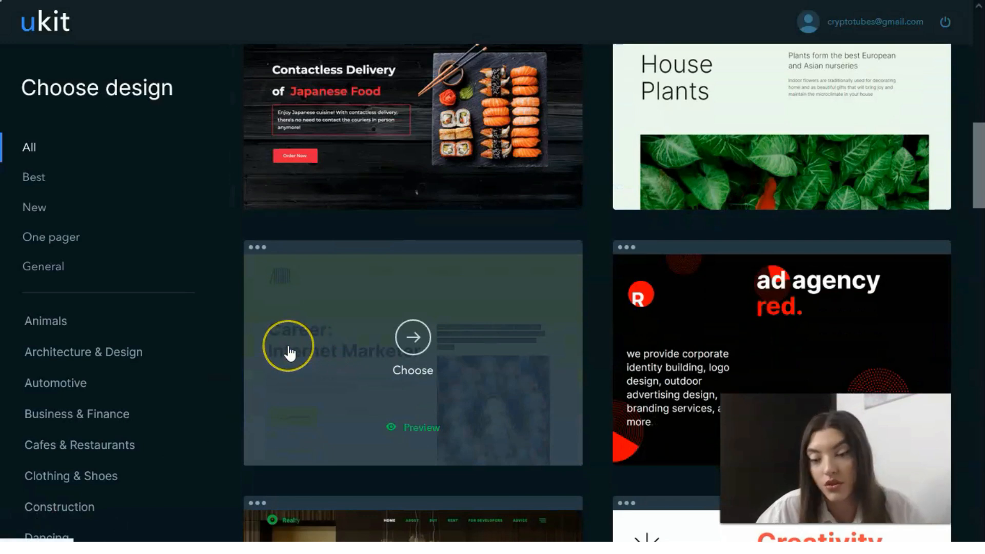
scroll(down, 3)
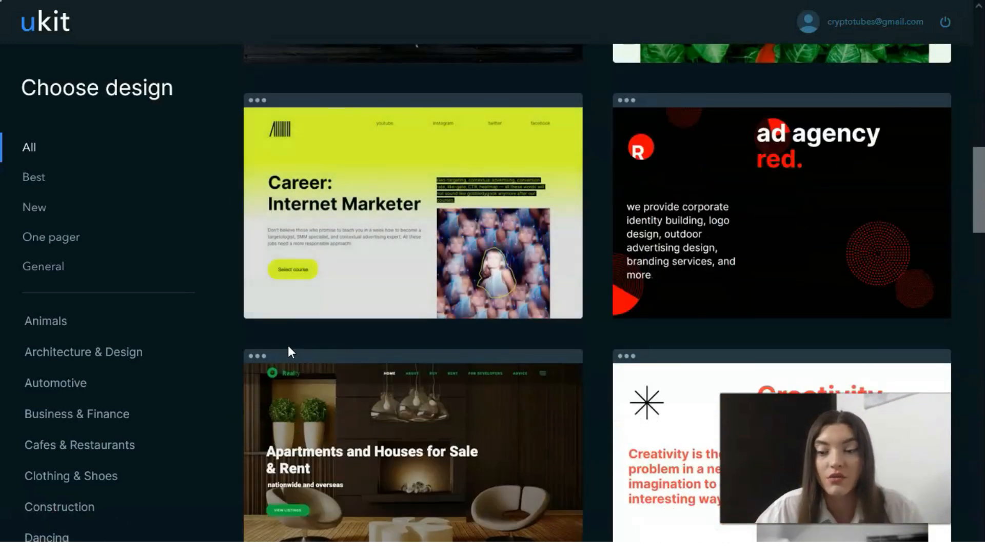
scroll(down, 3)
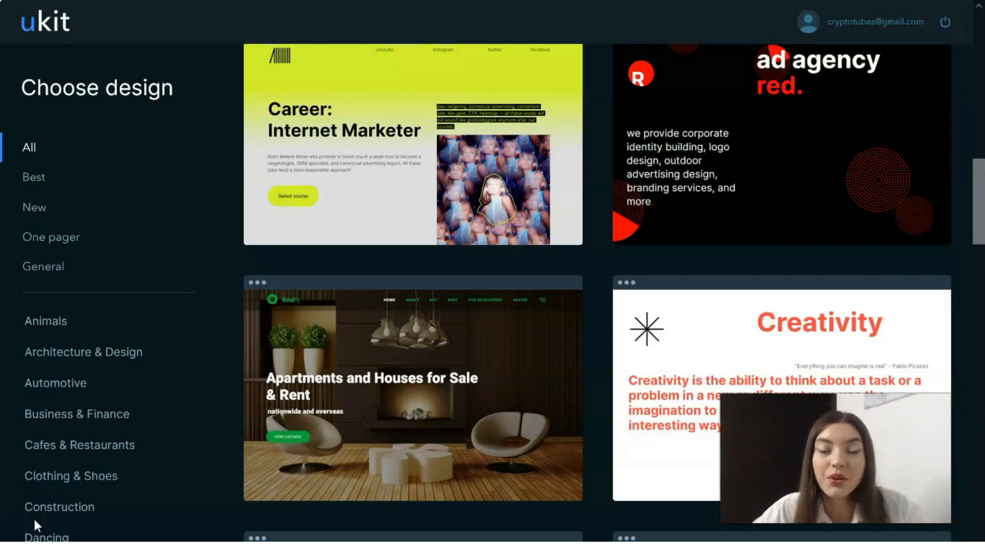
scroll(down, 3)
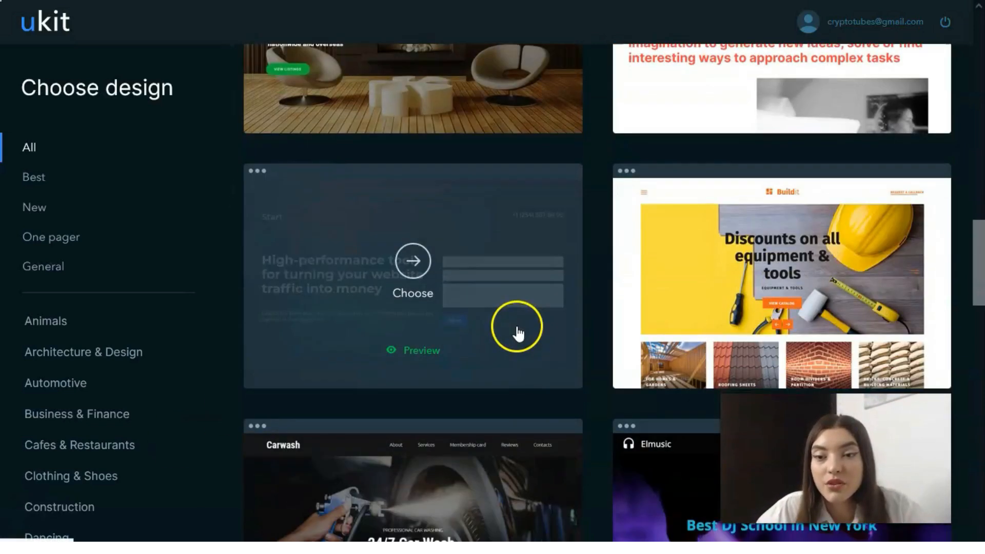
scroll(down, 3)
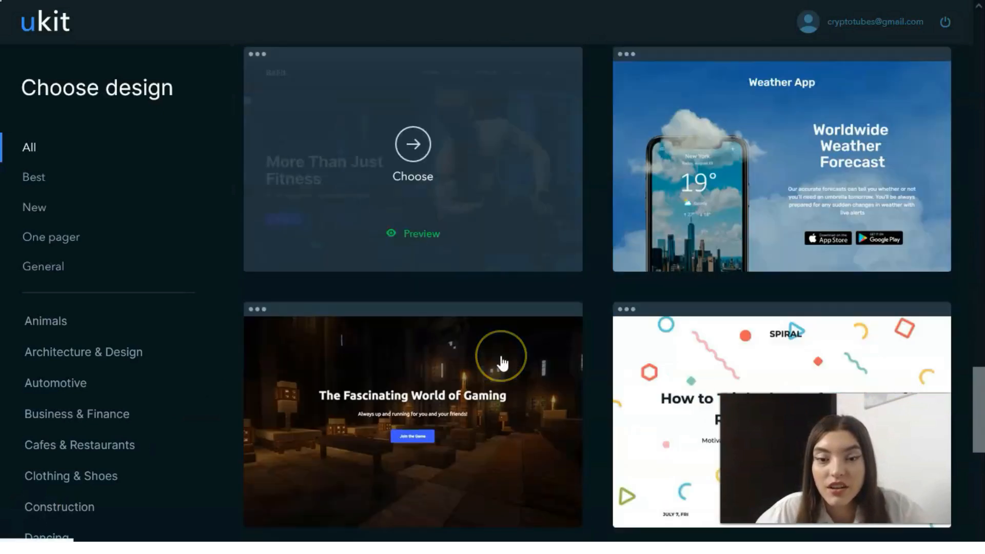
scroll(down, 3)
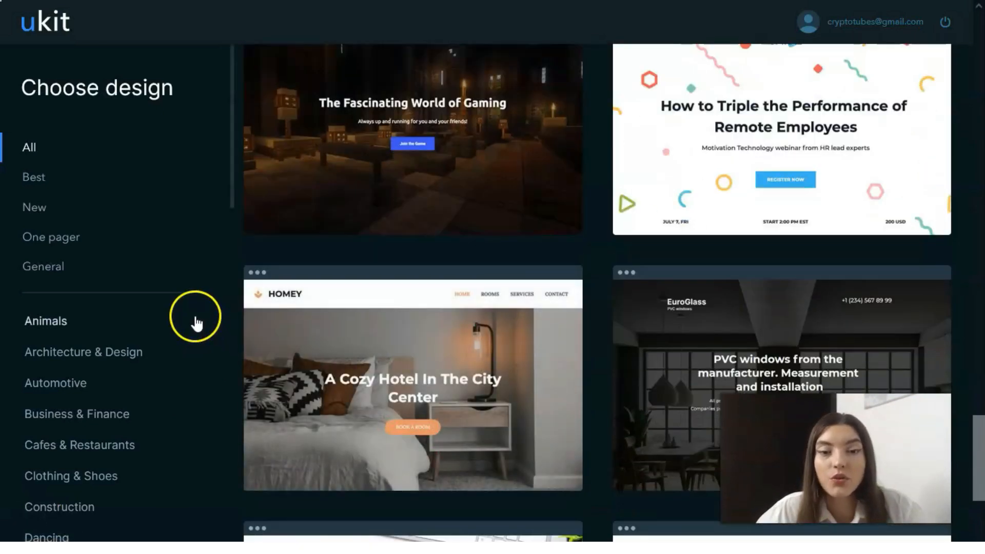
scroll(down, 3)
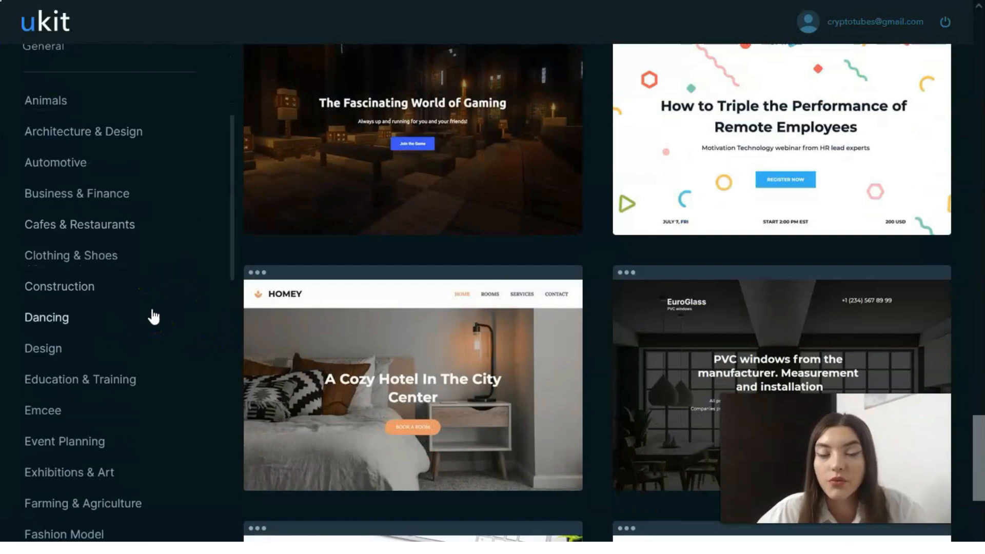
scroll(down, 3)
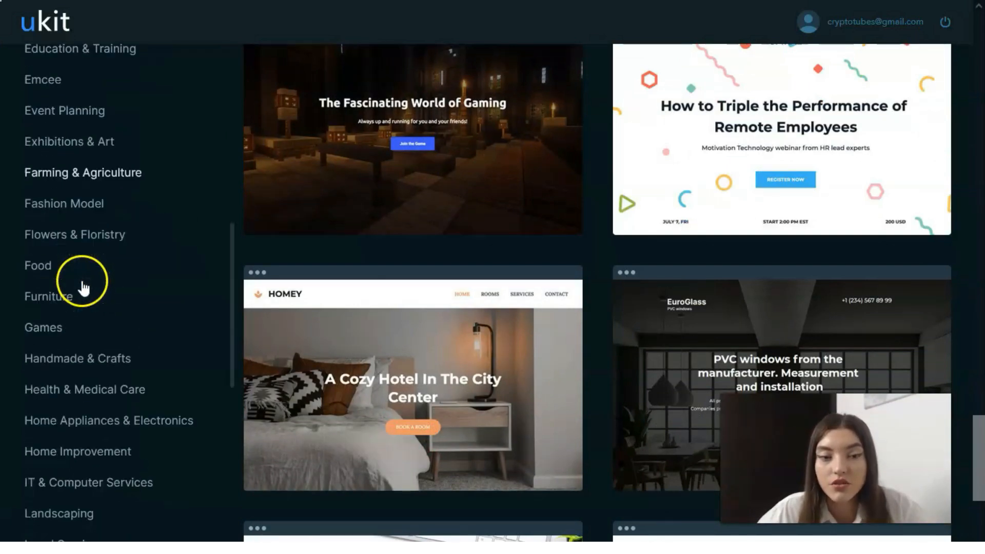
scroll(down, 3)
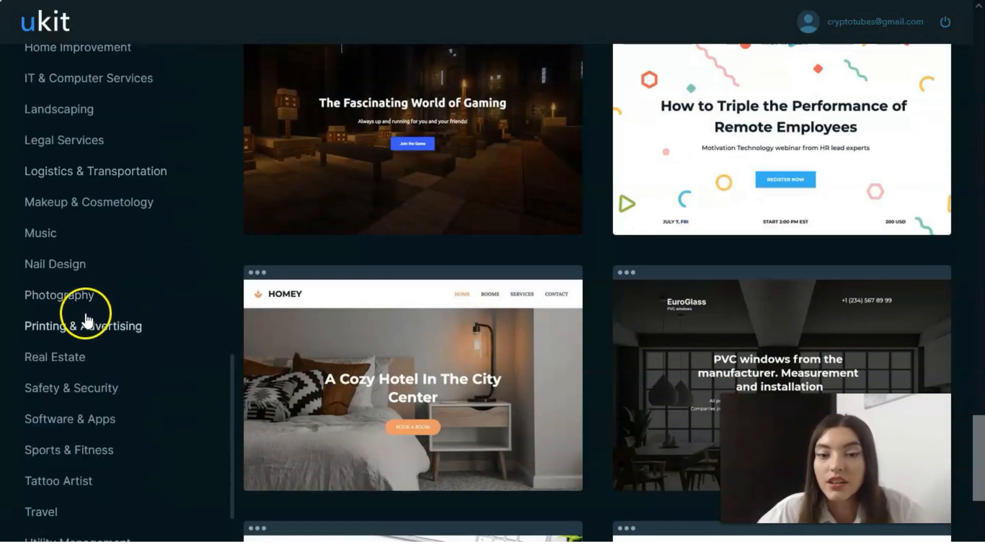
scroll(down, 3)
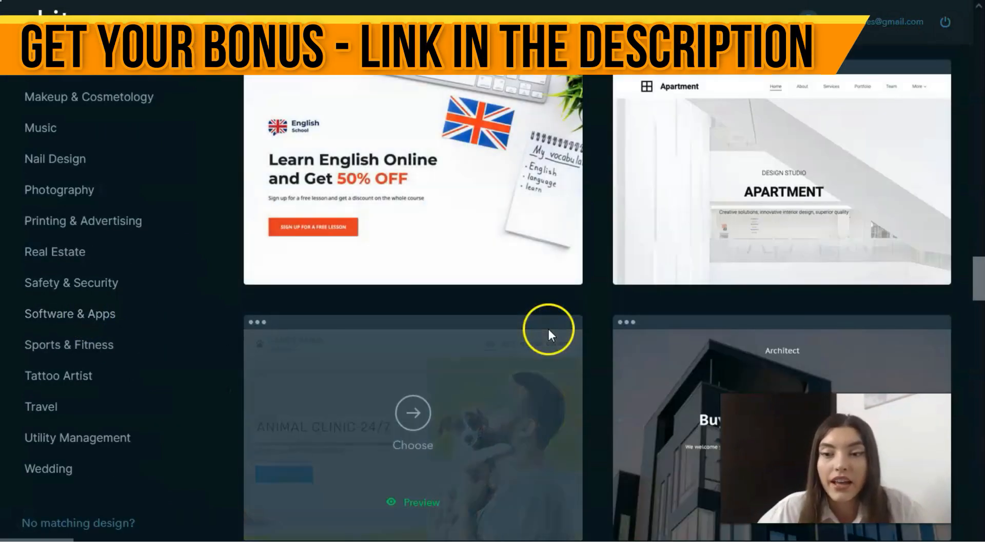
scroll(down, 3)
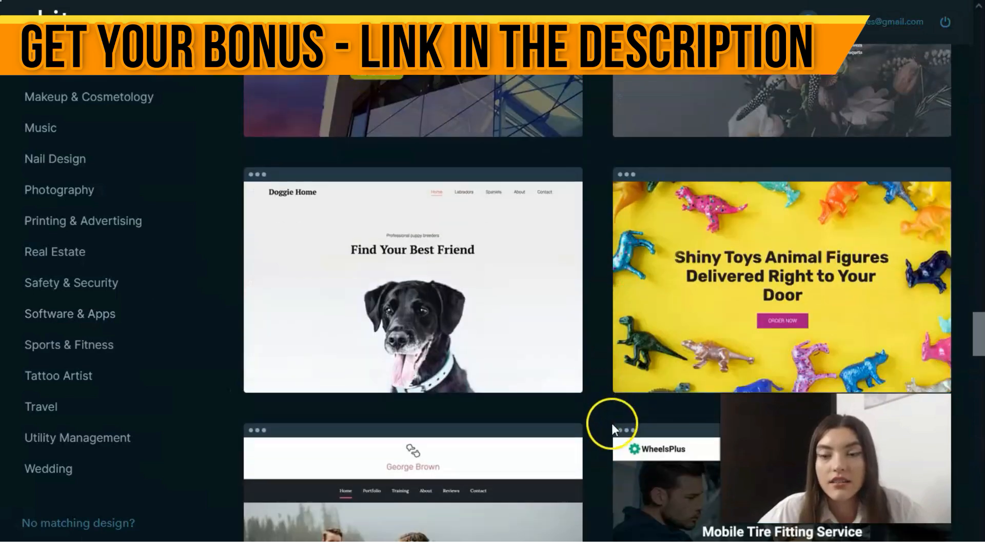
scroll(down, 3)
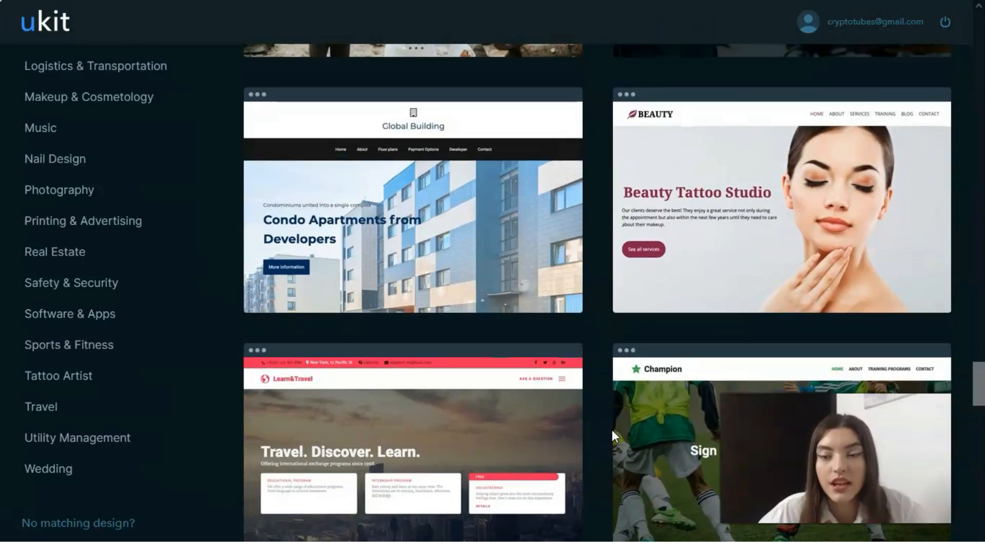
scroll(down, 3)
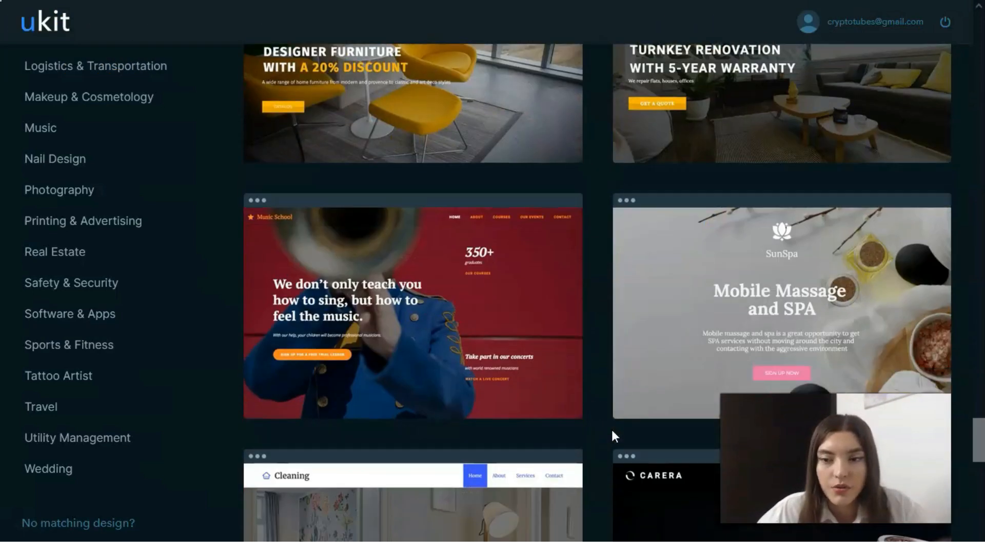
scroll(down, 3)
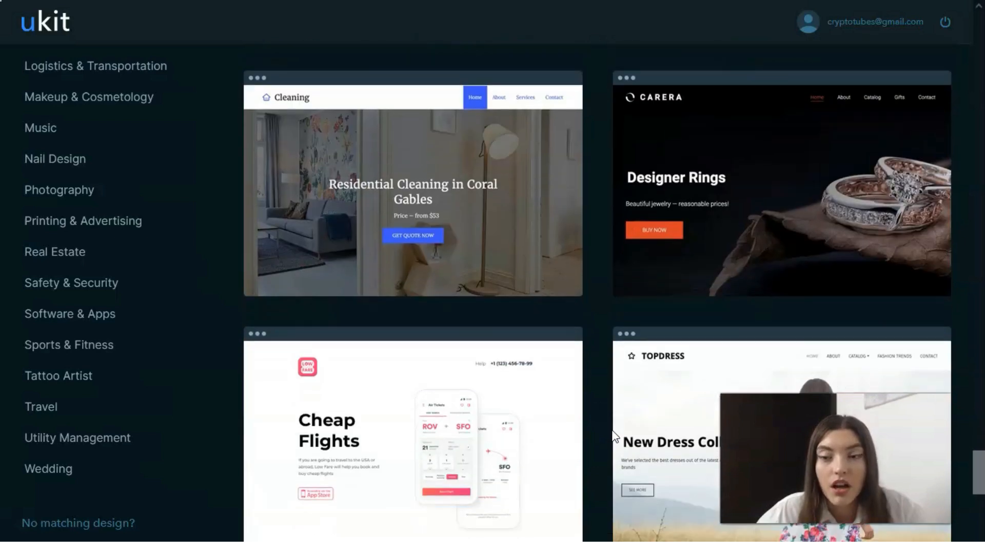
scroll(down, 3)
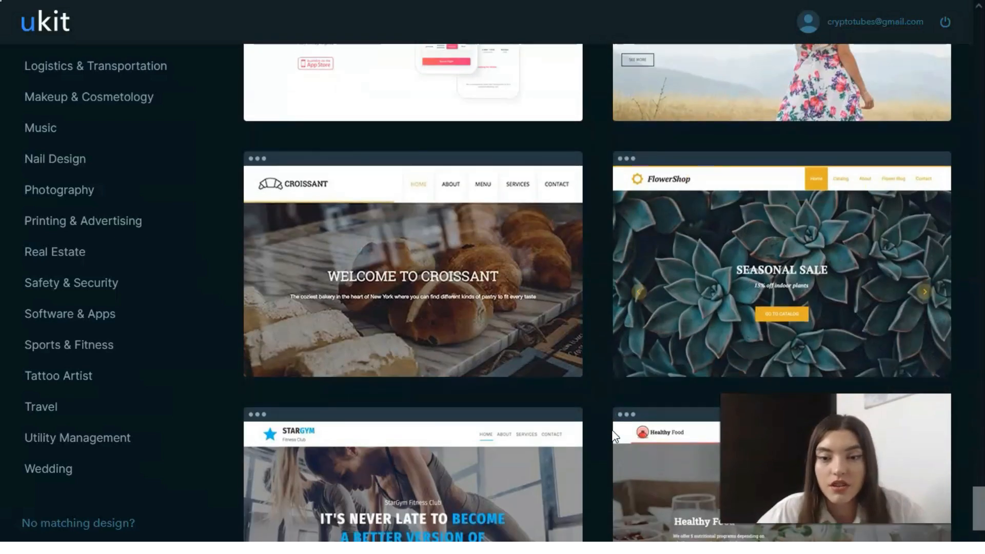
scroll(down, 3)
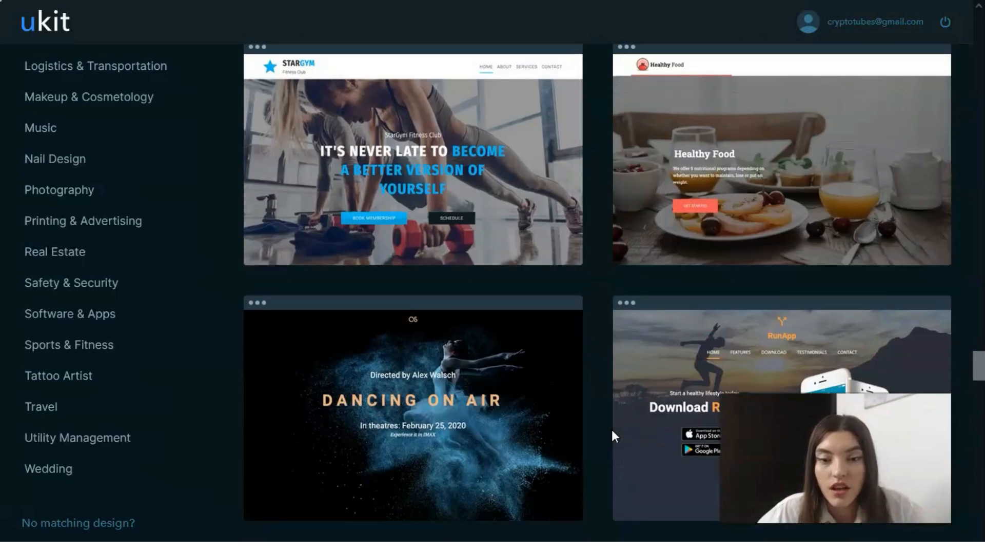
scroll(down, 3)
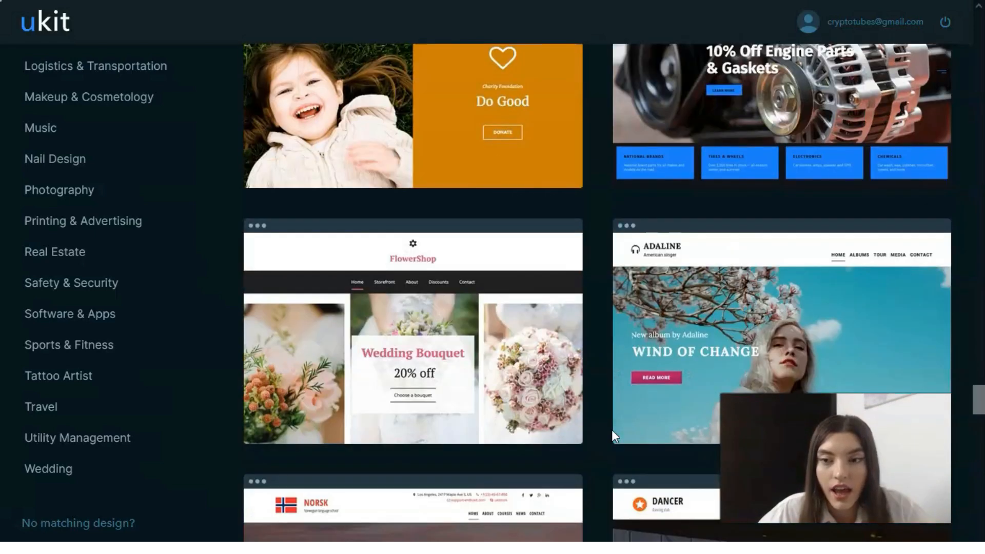
scroll(down, 3)
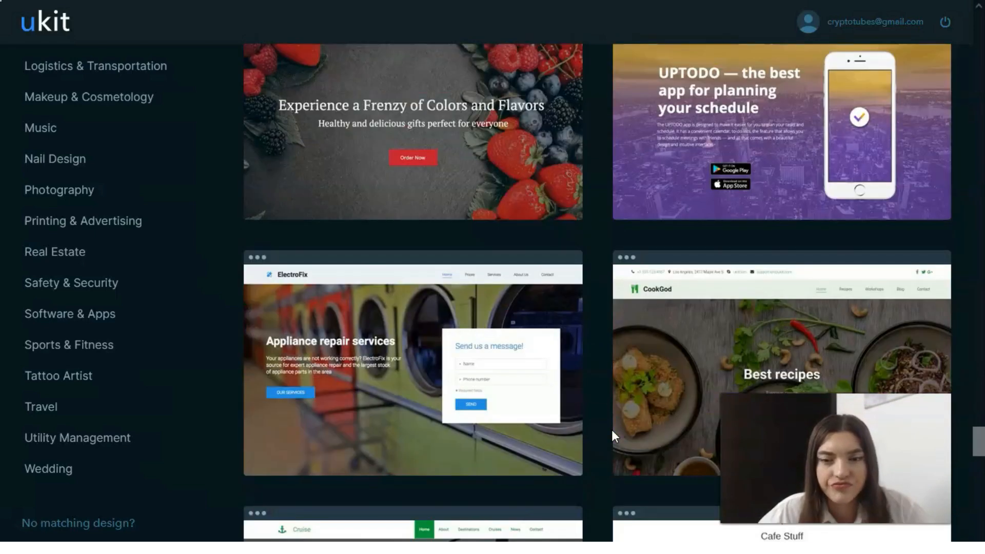
scroll(up, 3)
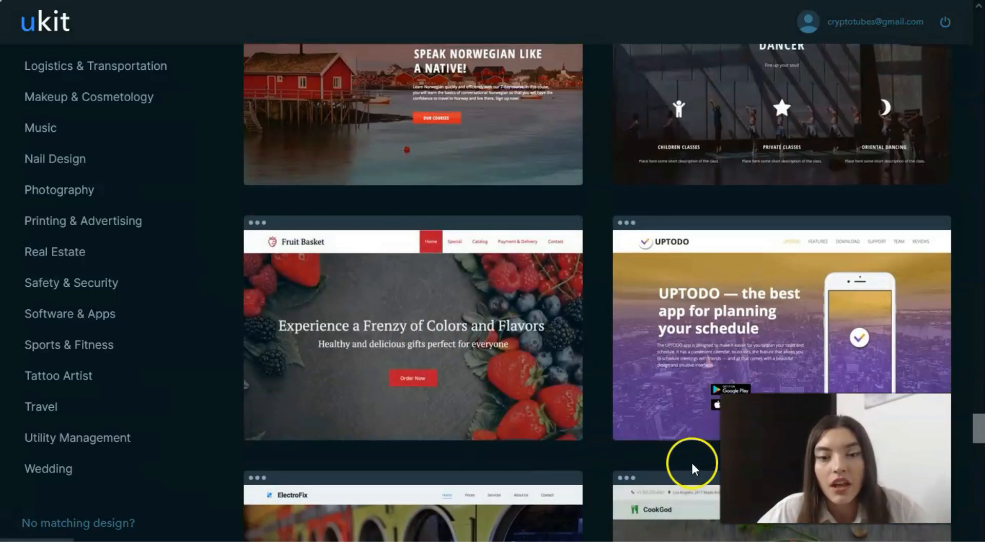
mouse_move(587, 424)
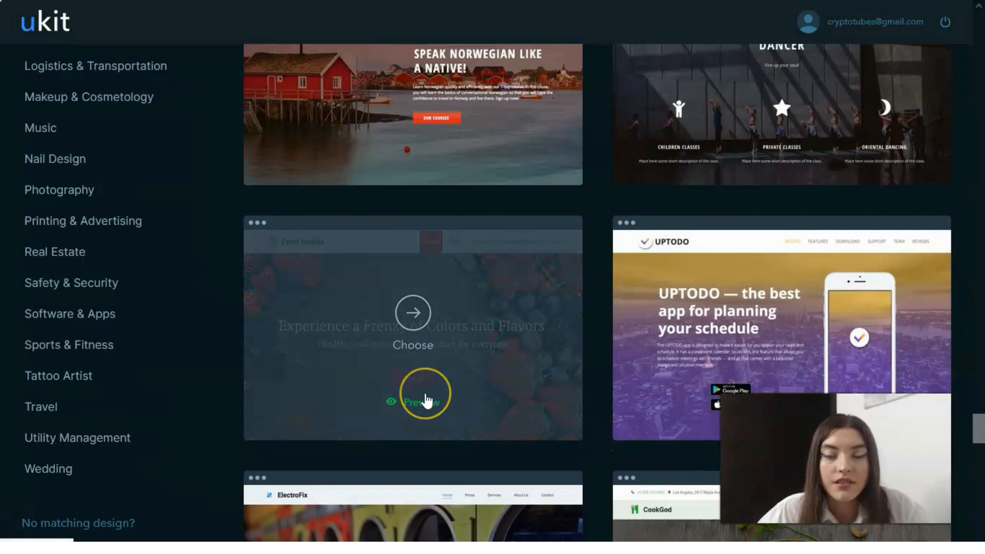
click(424, 403)
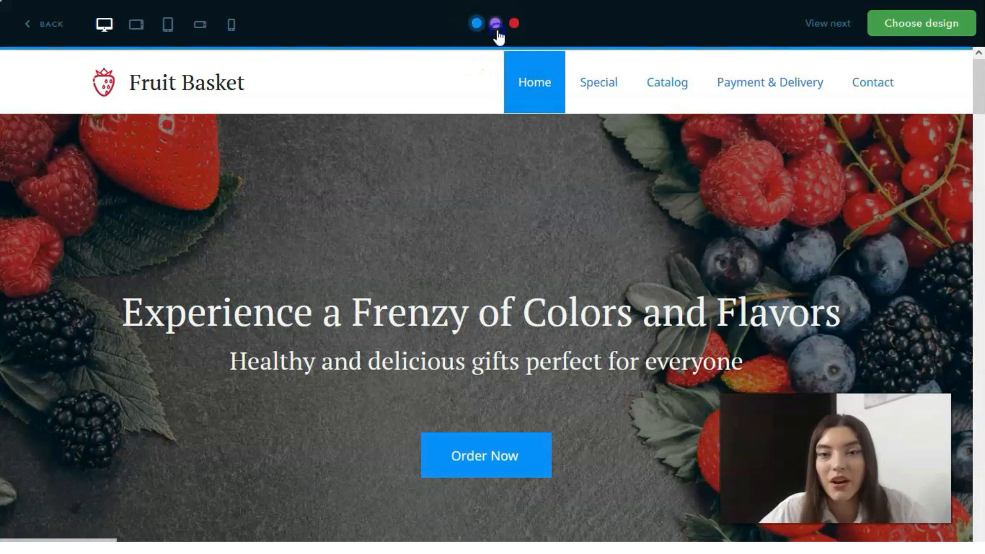
Switch the Fruit Basket preview to the red colour variant and scroll through its sections
click(513, 21)
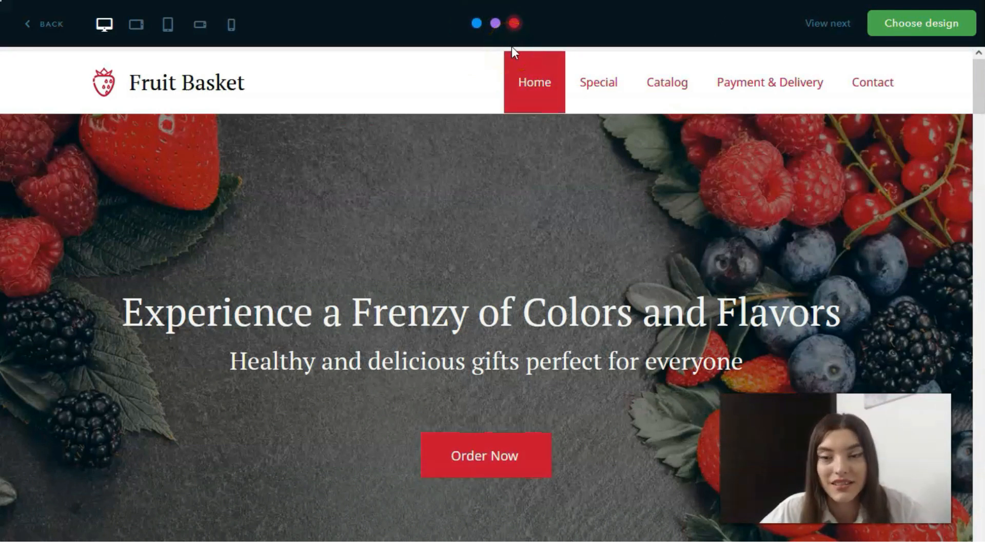
scroll(down, 3)
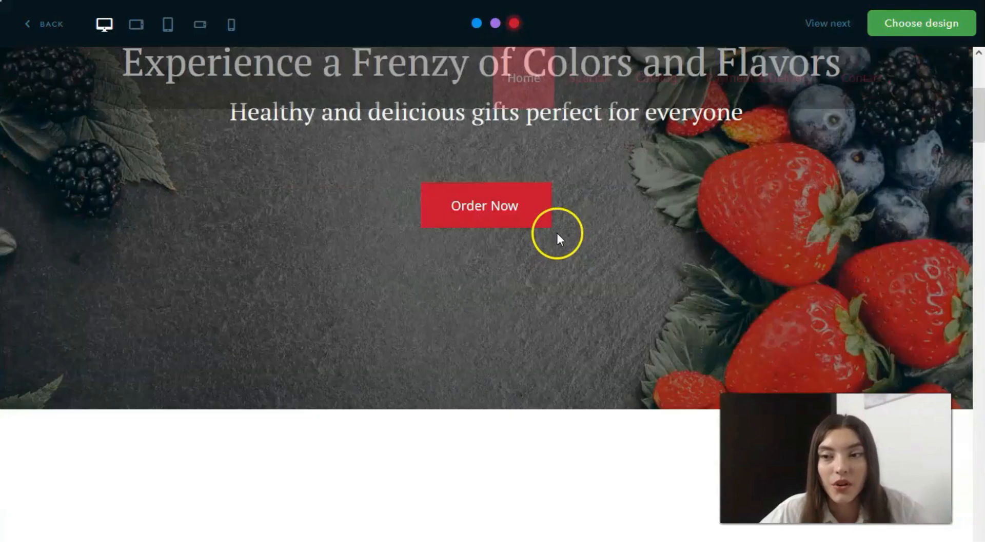
scroll(down, 3)
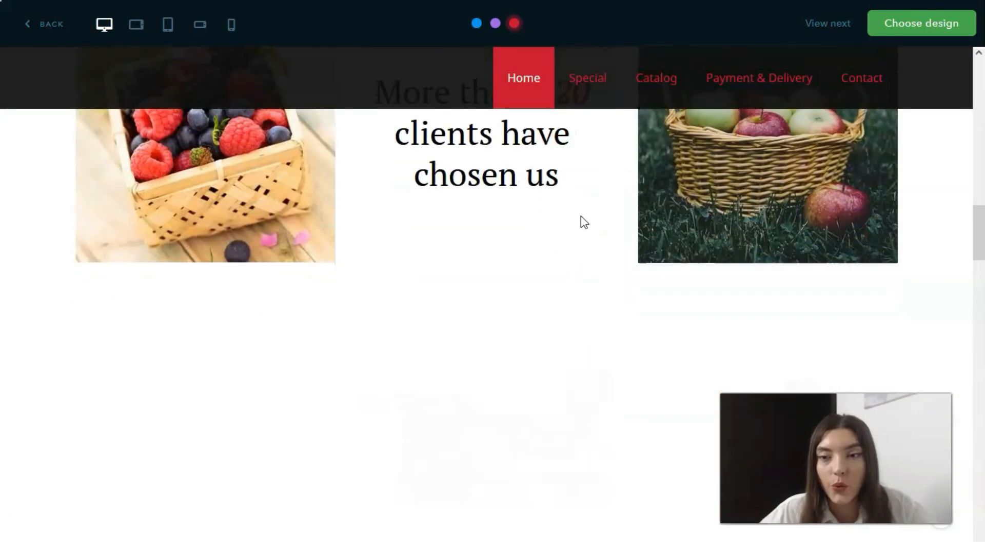
scroll(down, 3)
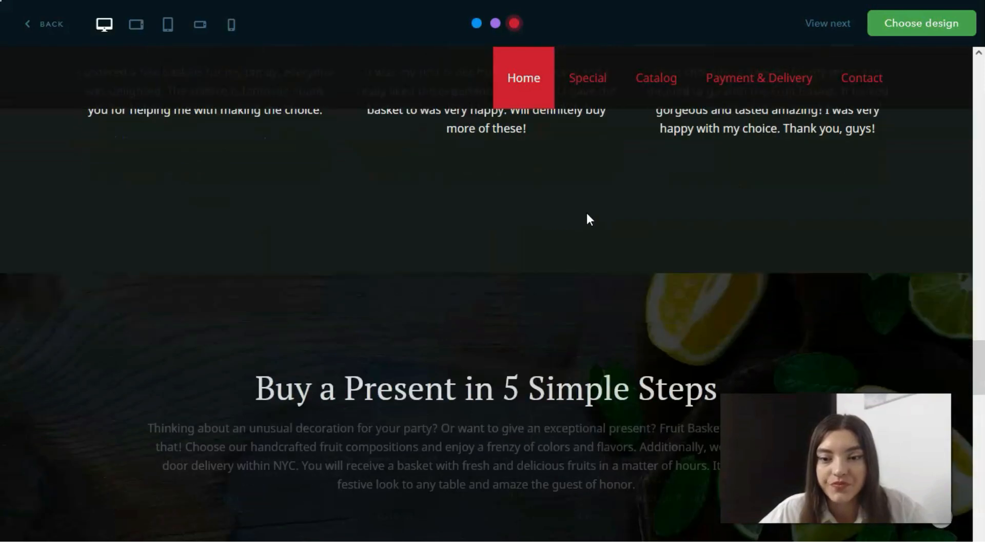
scroll(down, 3)
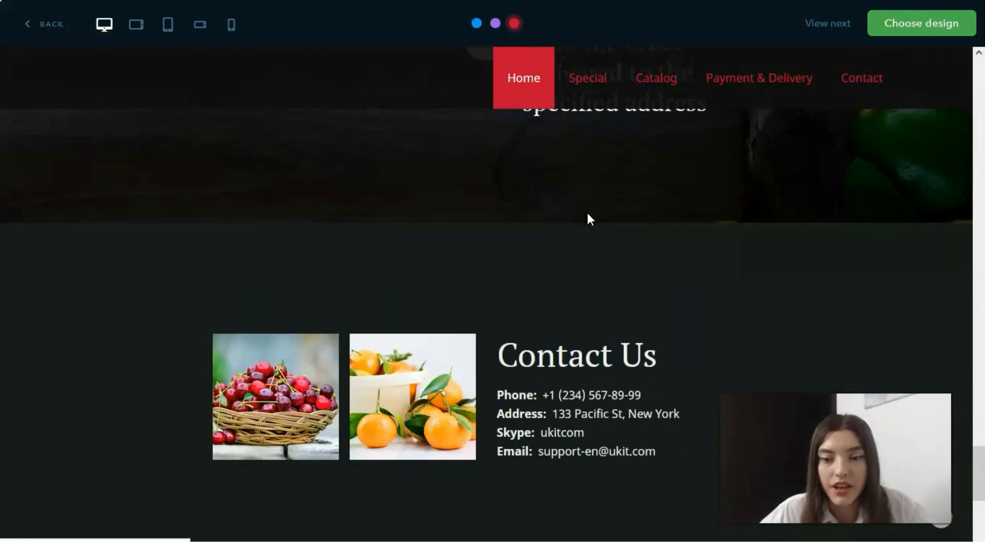
scroll(down, 3)
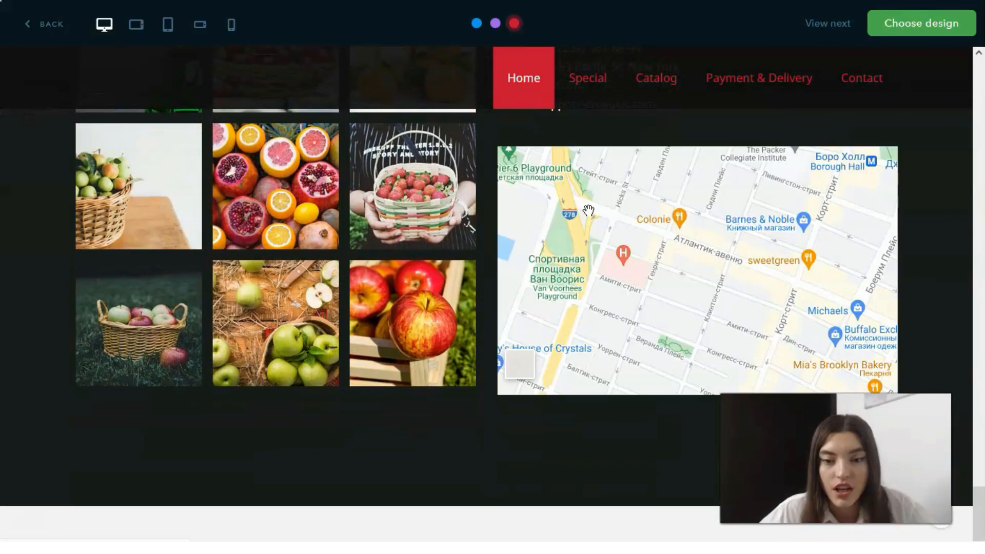
scroll(down, 3)
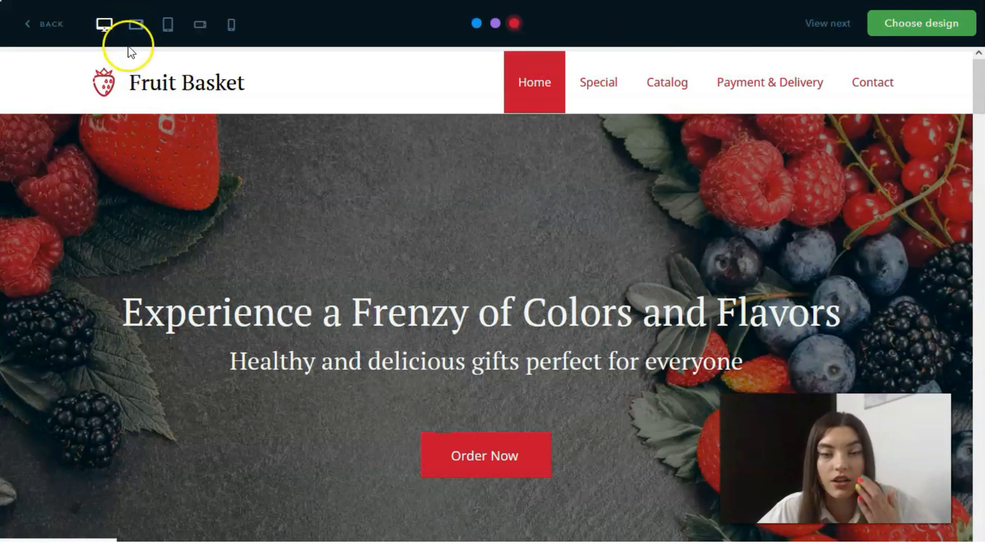
Preview the site on landscape and portrait tablets, then choose the Fruit Basket design
click(135, 24)
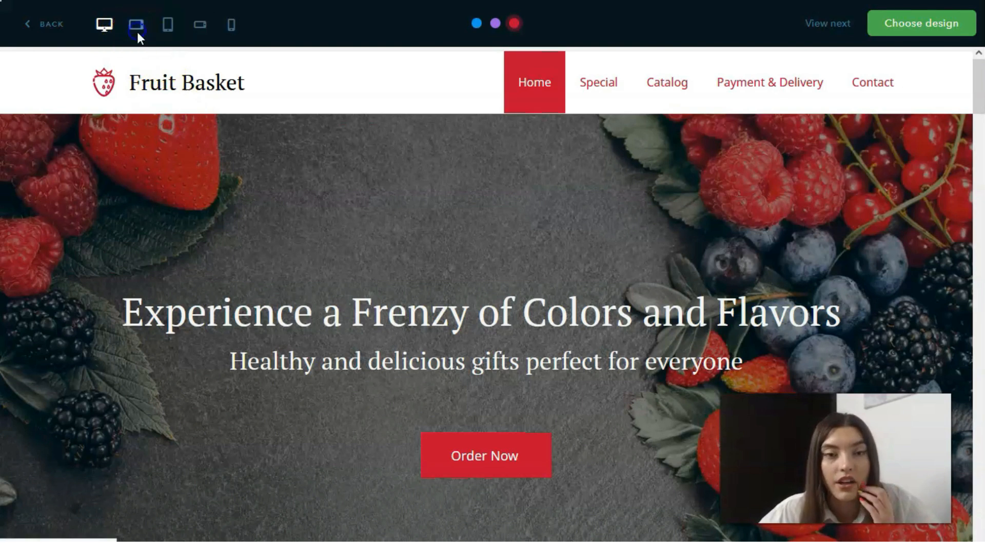
click(135, 24)
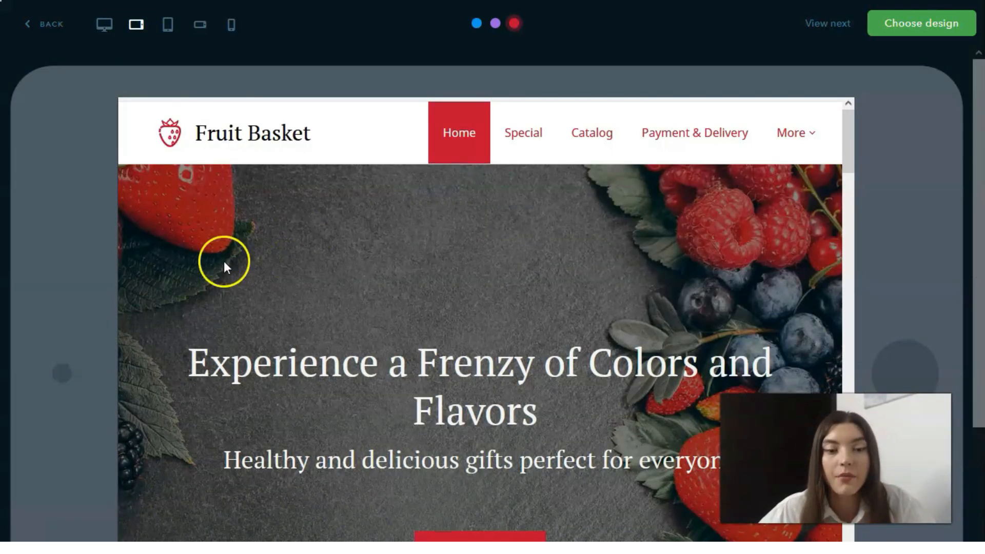
mouse_move(242, 257)
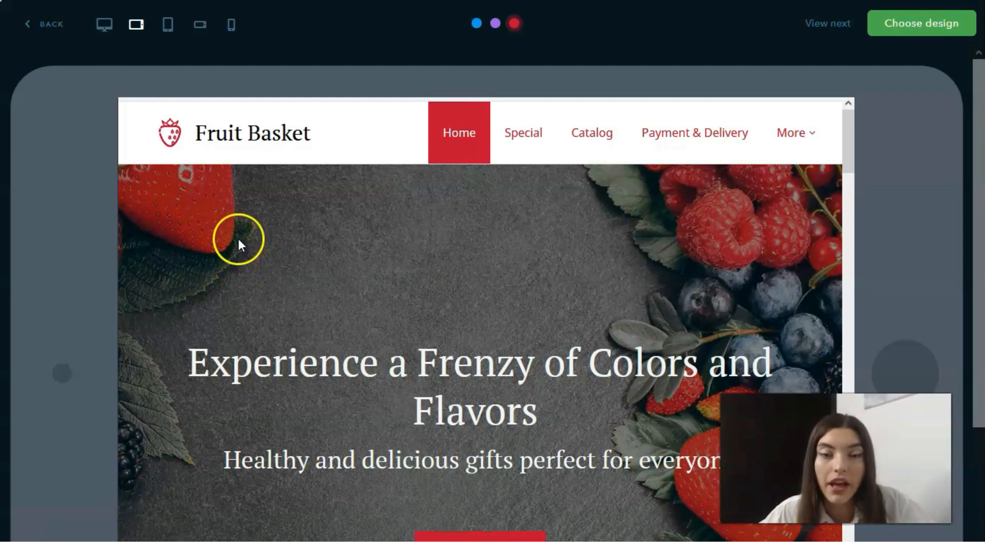
scroll(down, 3)
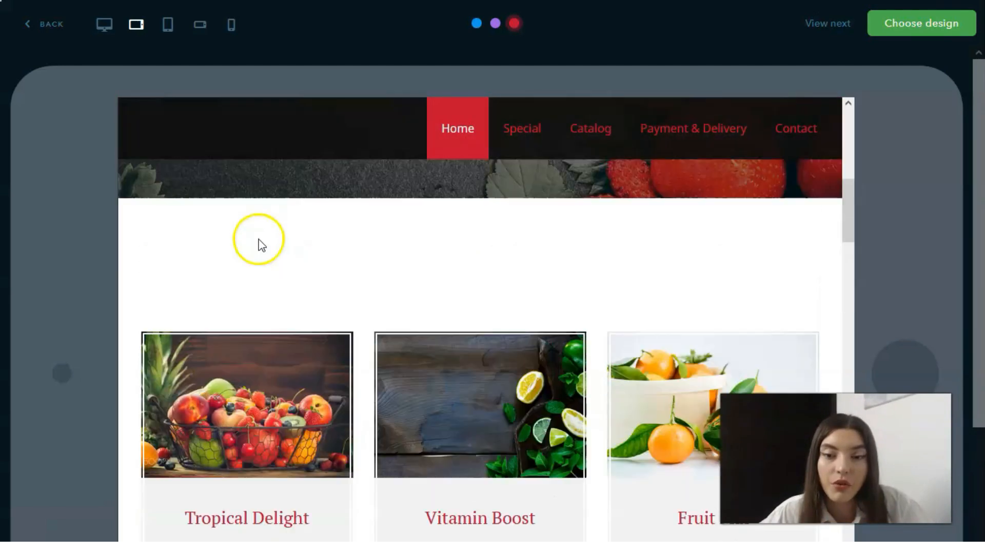
click(170, 25)
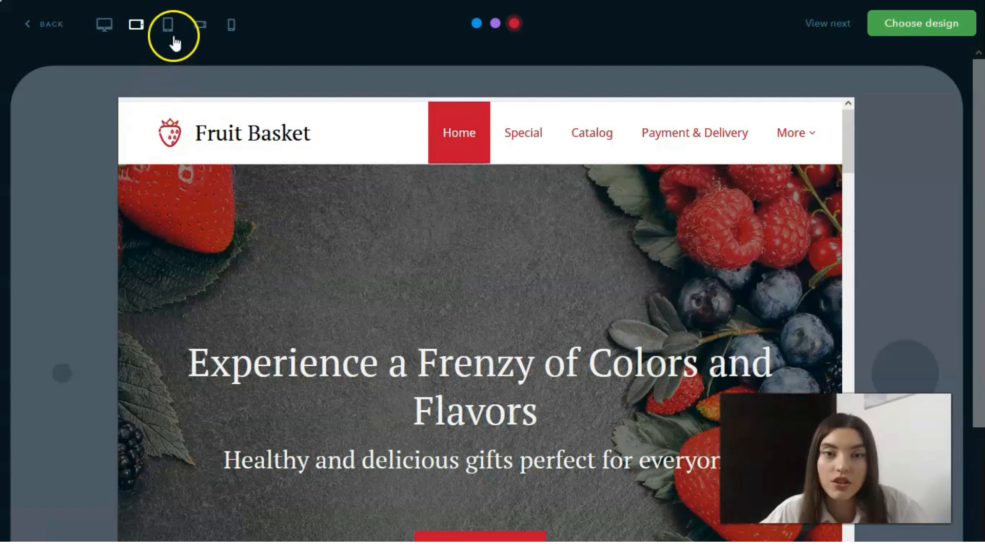
click(169, 24)
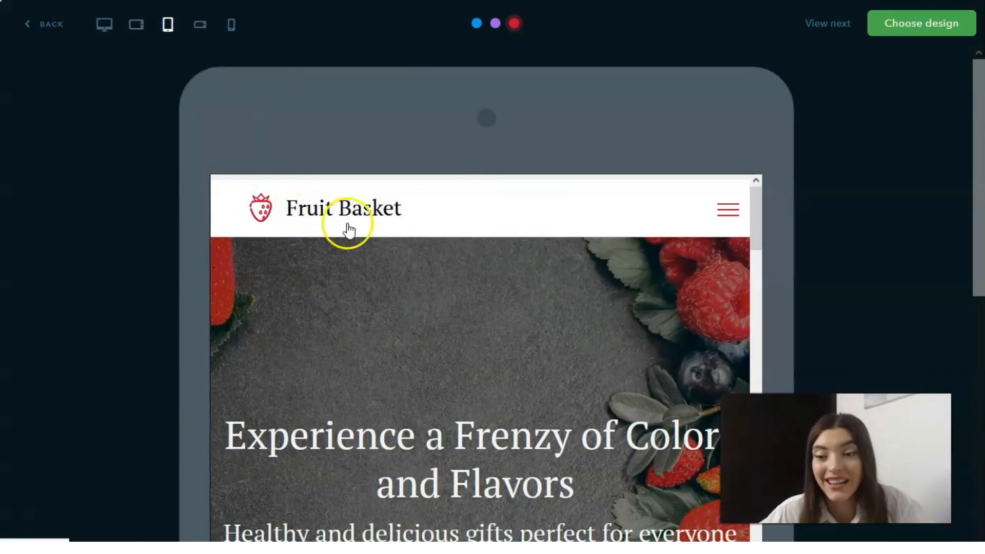
scroll(down, 3)
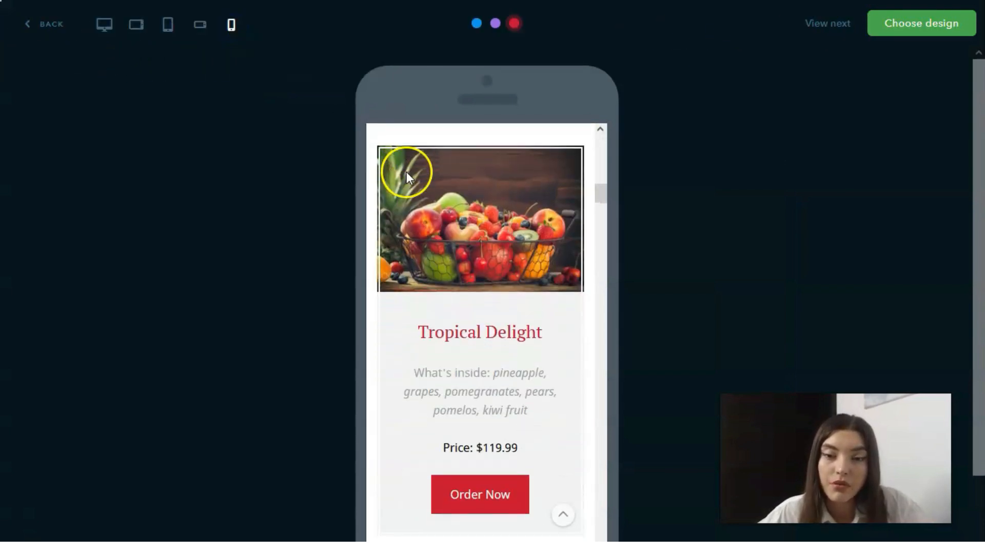
scroll(down, 3)
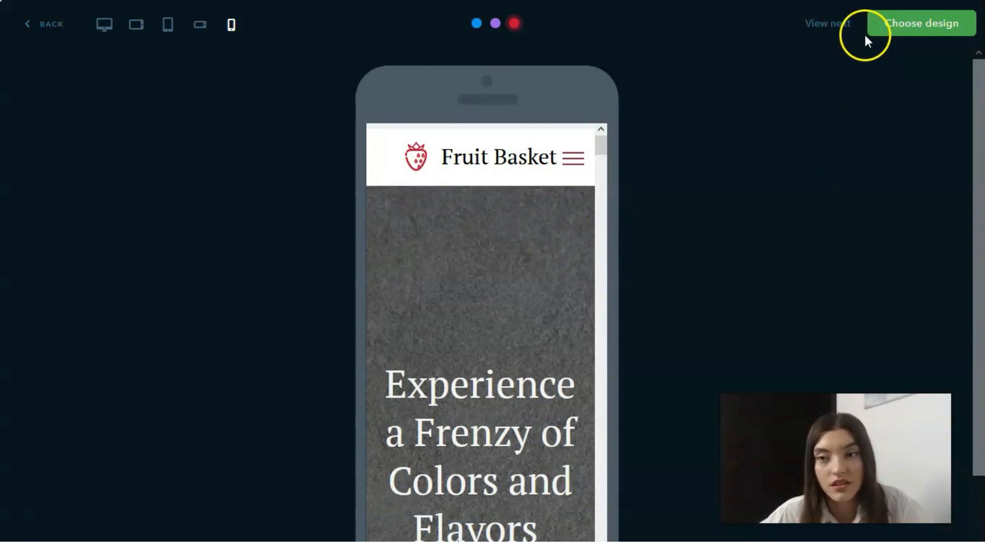
click(922, 23)
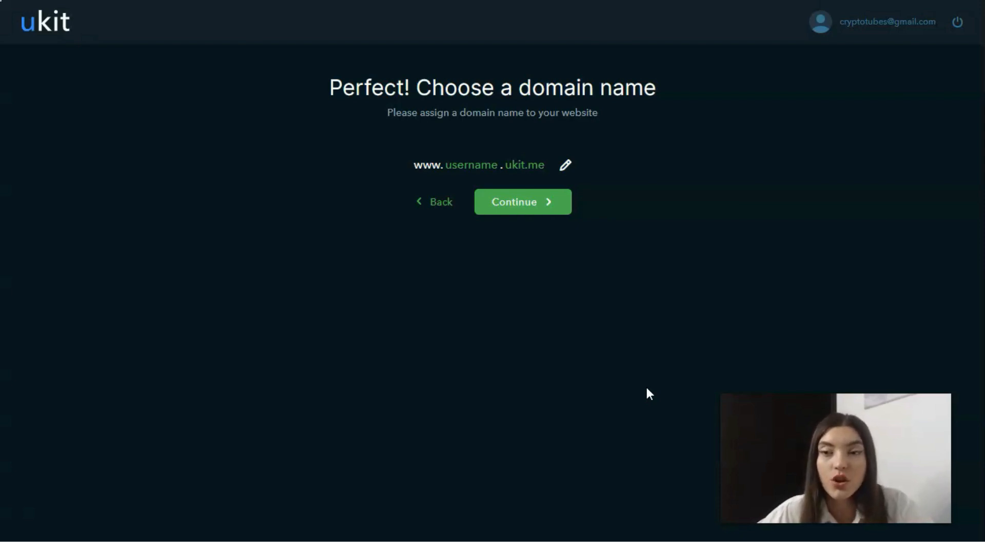
Accept the suggested ukit.me web address and continue past the domain-name step
click(511, 203)
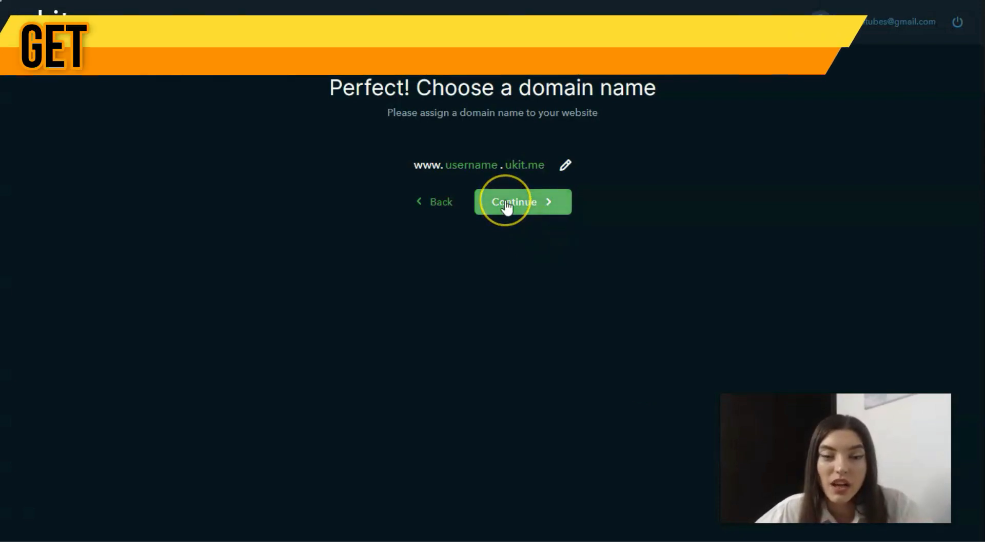
click(513, 202)
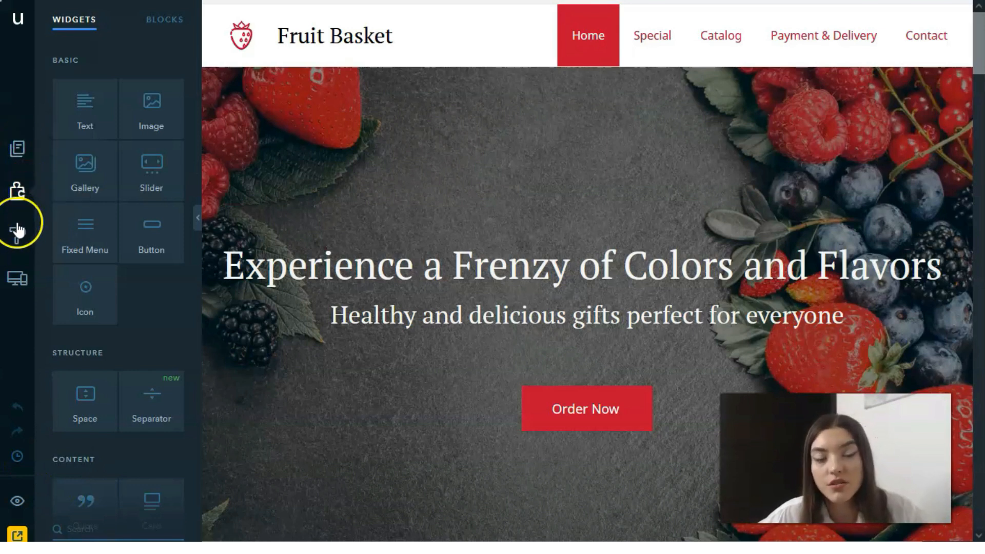
mouse_move(16, 278)
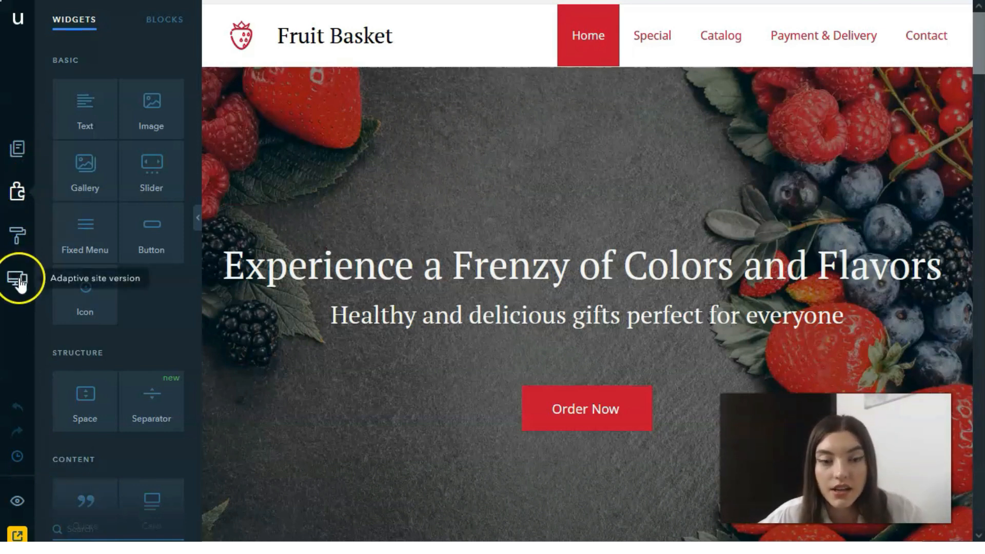
Reorder the page list with Home first and return to editing the Home page
click(16, 148)
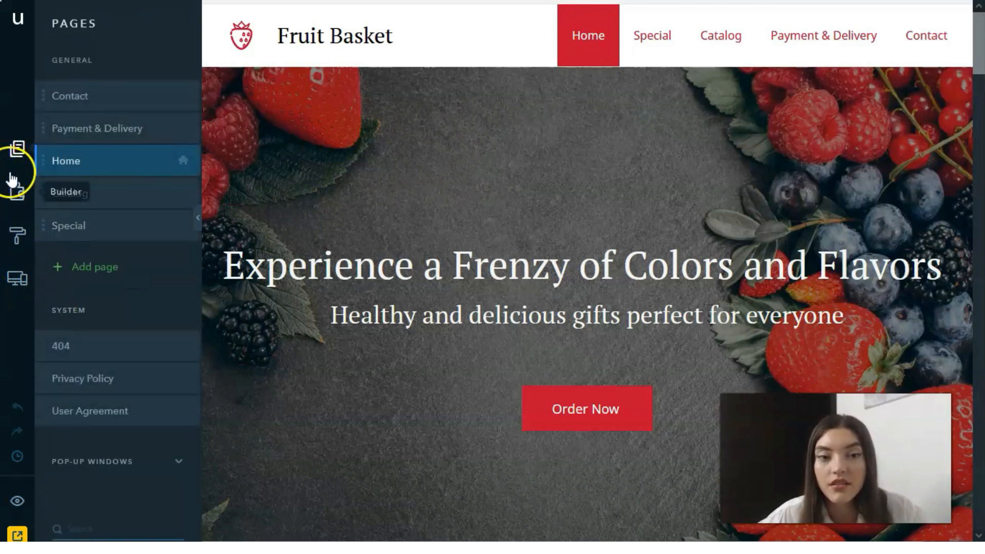
mouse_move(17, 148)
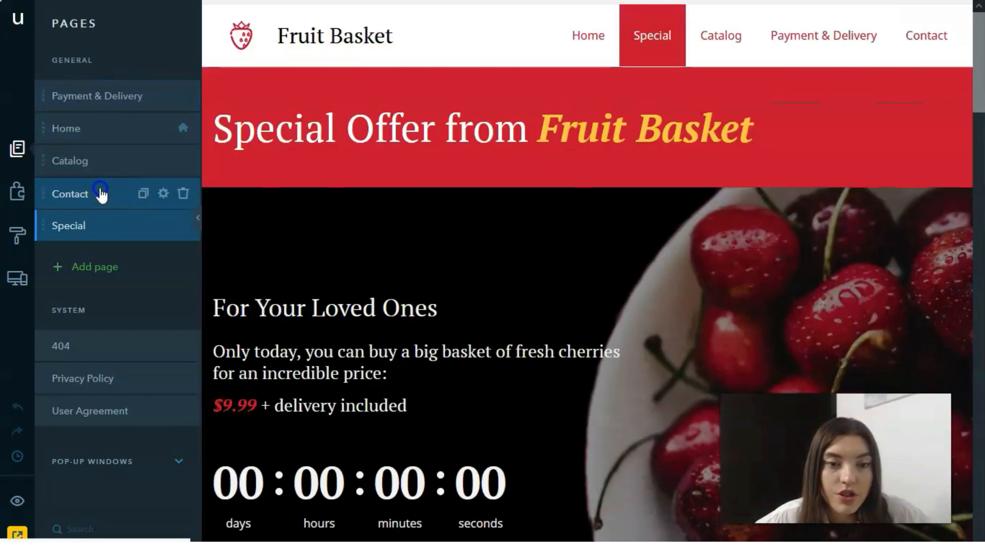
click(69, 194)
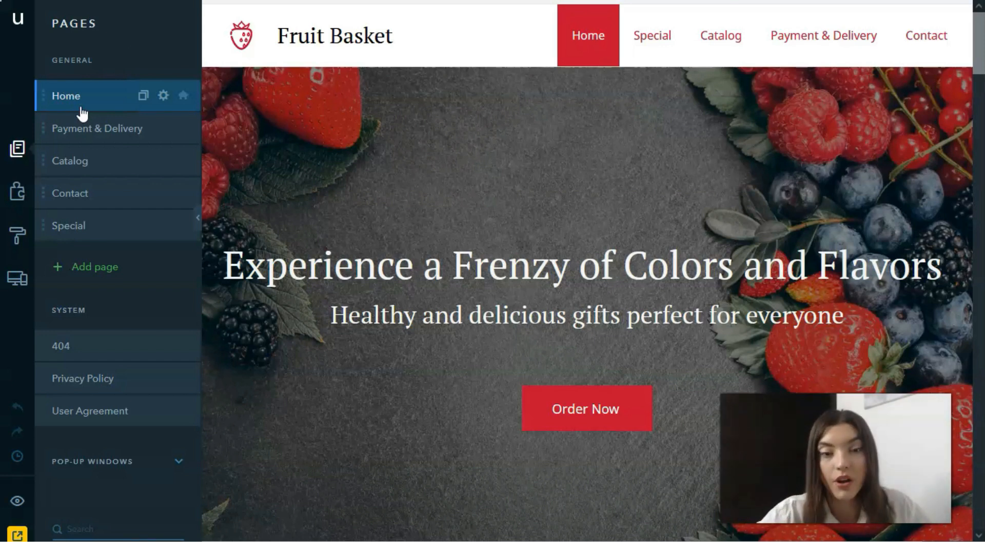
click(66, 96)
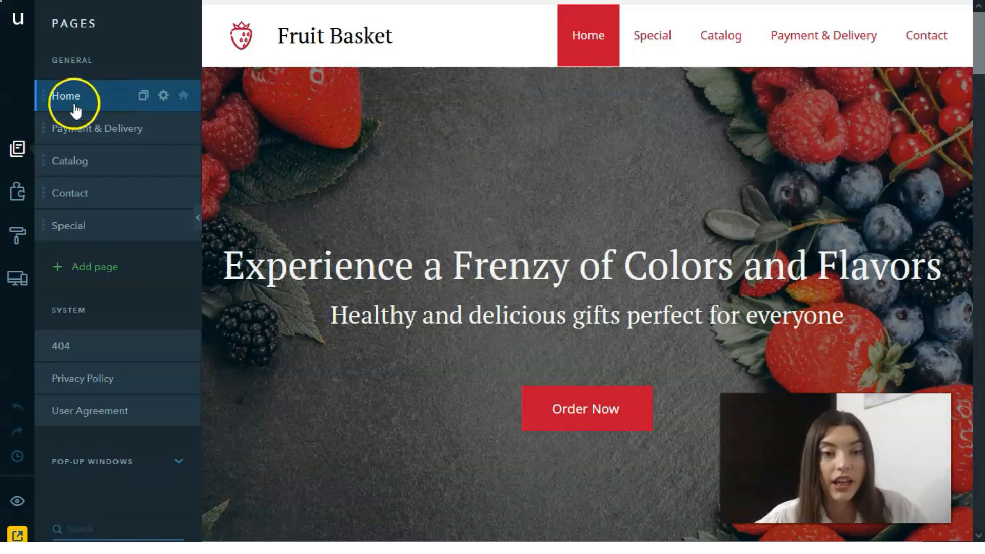
click(17, 193)
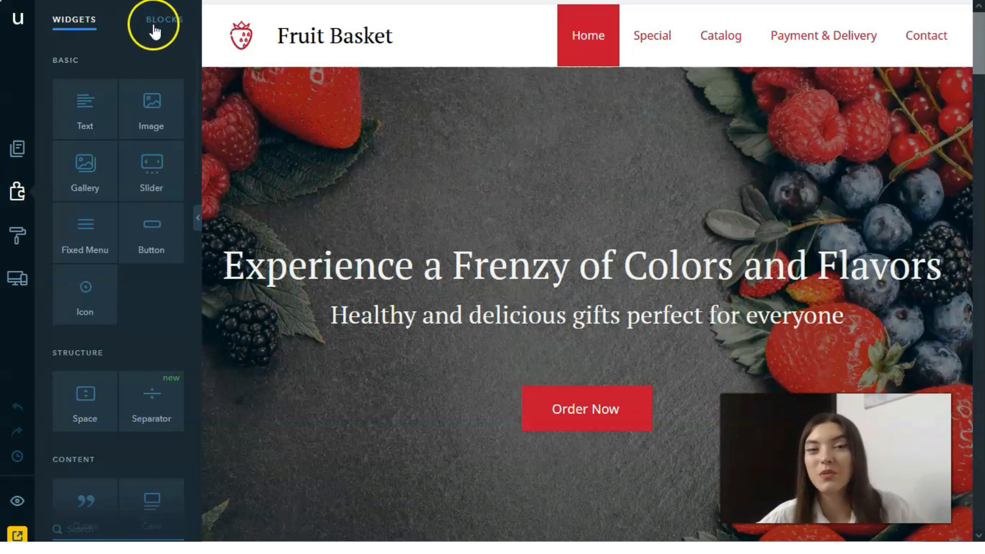
click(161, 20)
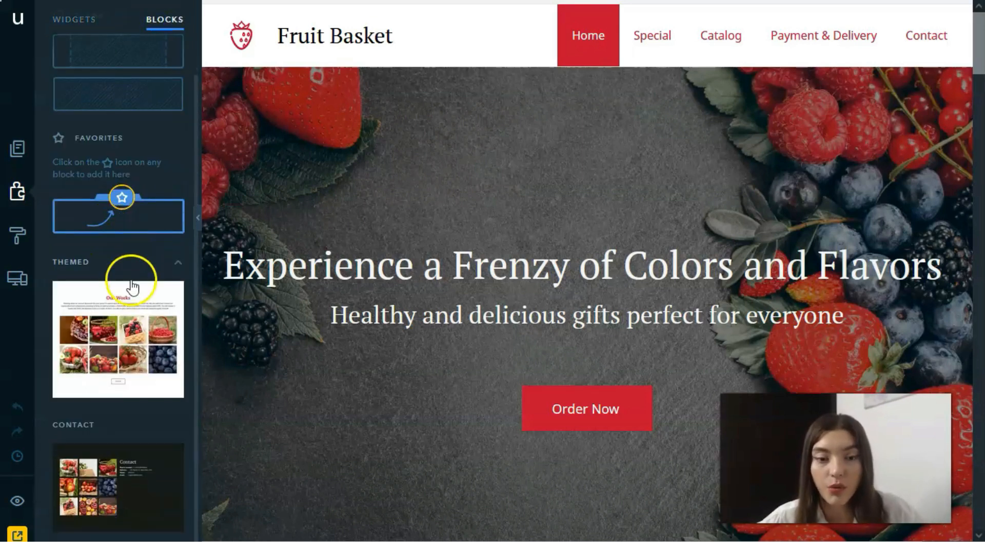
click(71, 21)
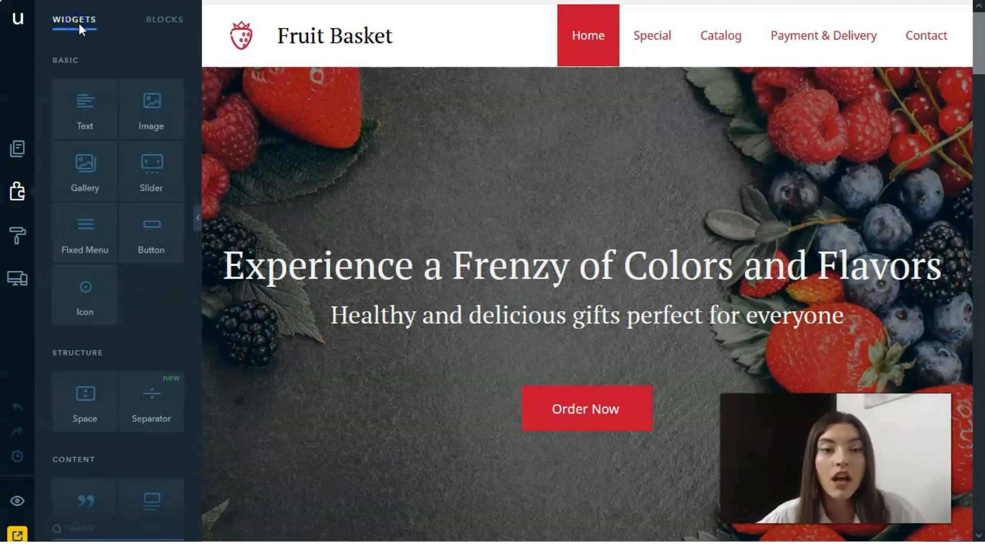
mouse_move(148, 246)
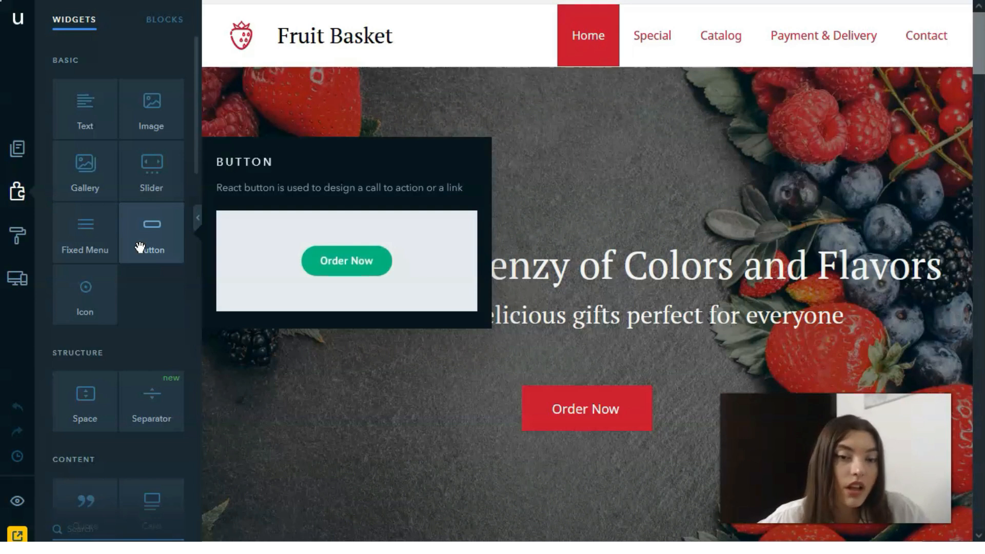
scroll(down, 3)
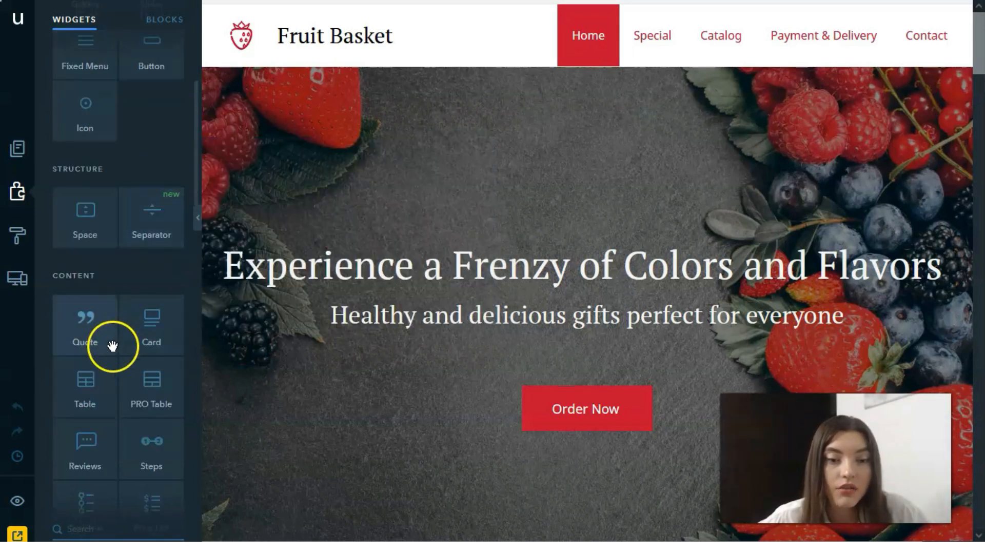
scroll(down, 3)
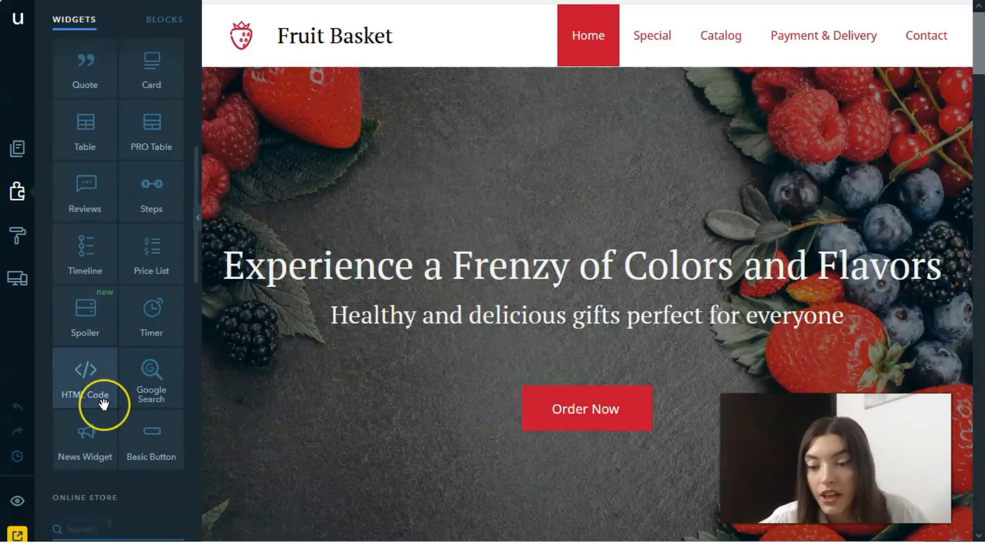
scroll(down, 3)
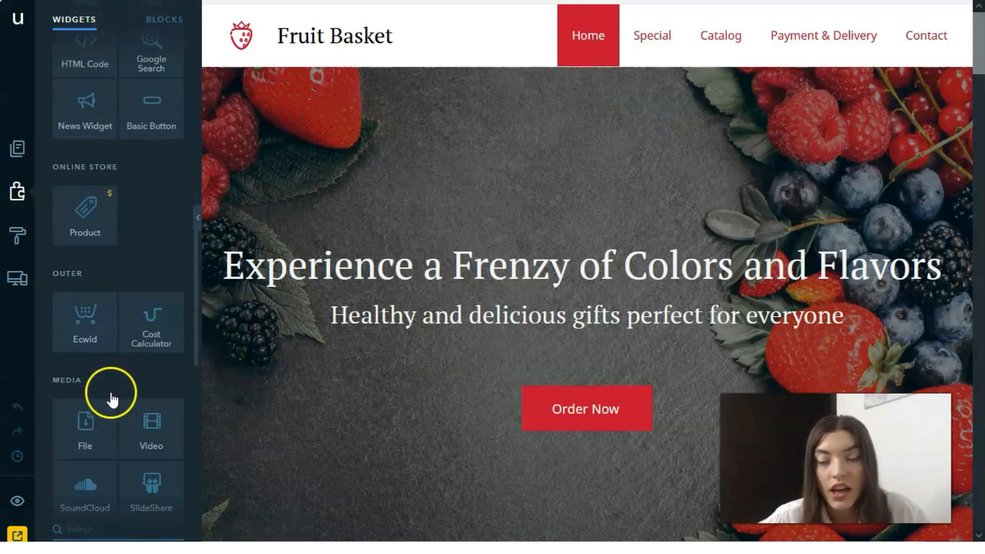
scroll(down, 3)
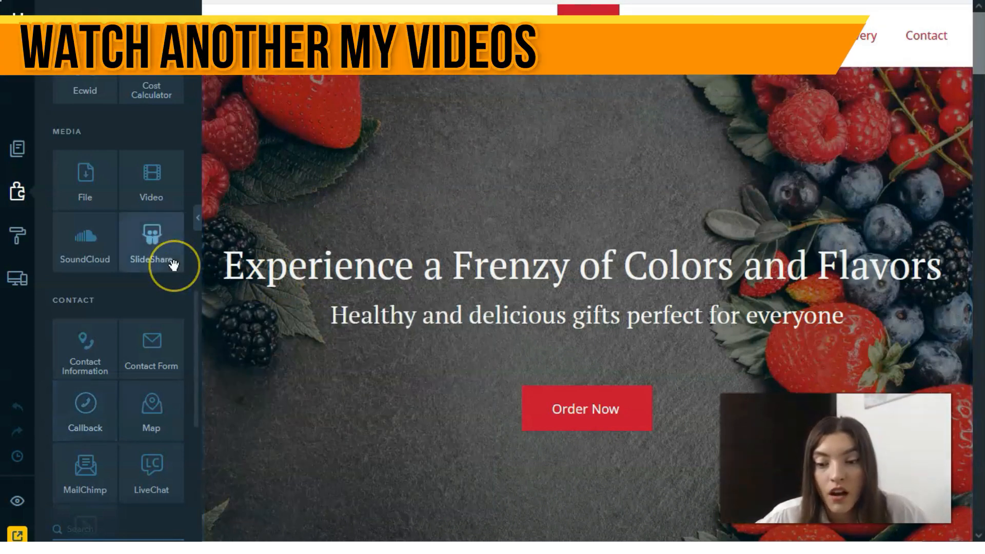
mouse_move(173, 267)
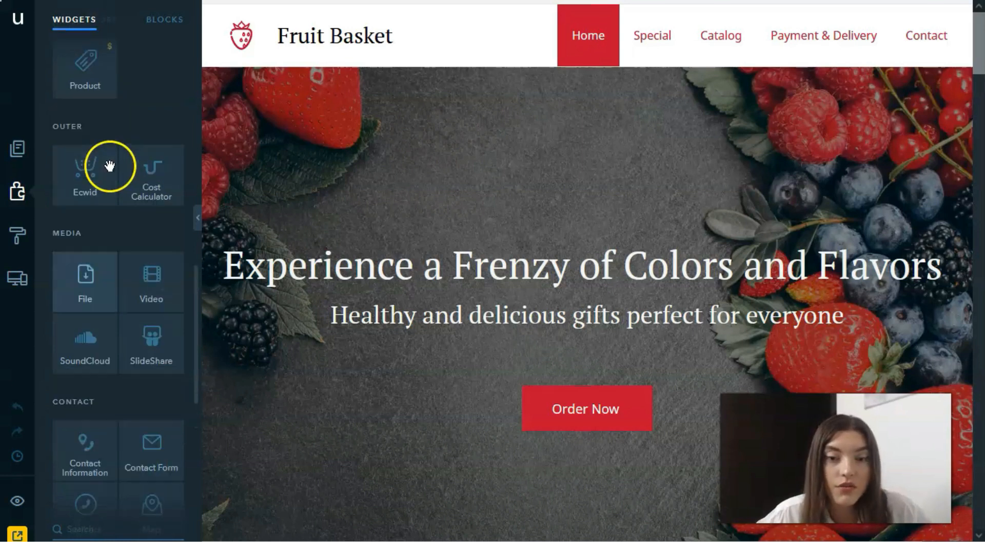
scroll(down, 3)
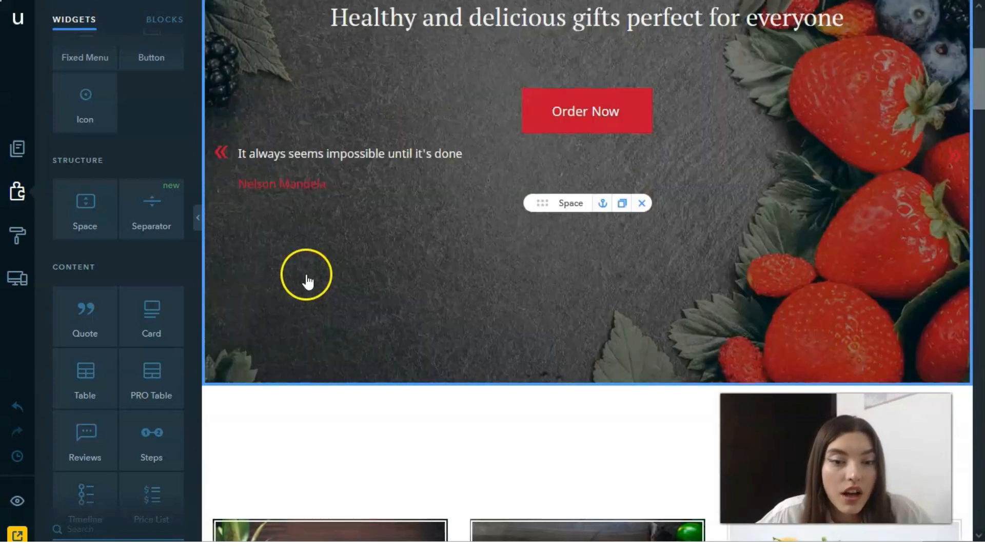
Show the design settings with colour schemes, site background and font pairs
scroll(down, 3)
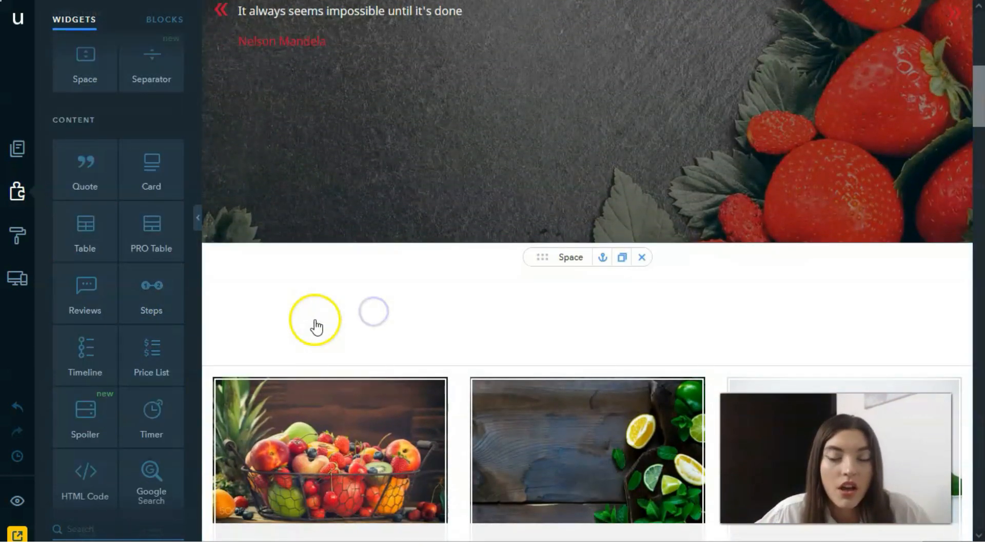
scroll(down, 3)
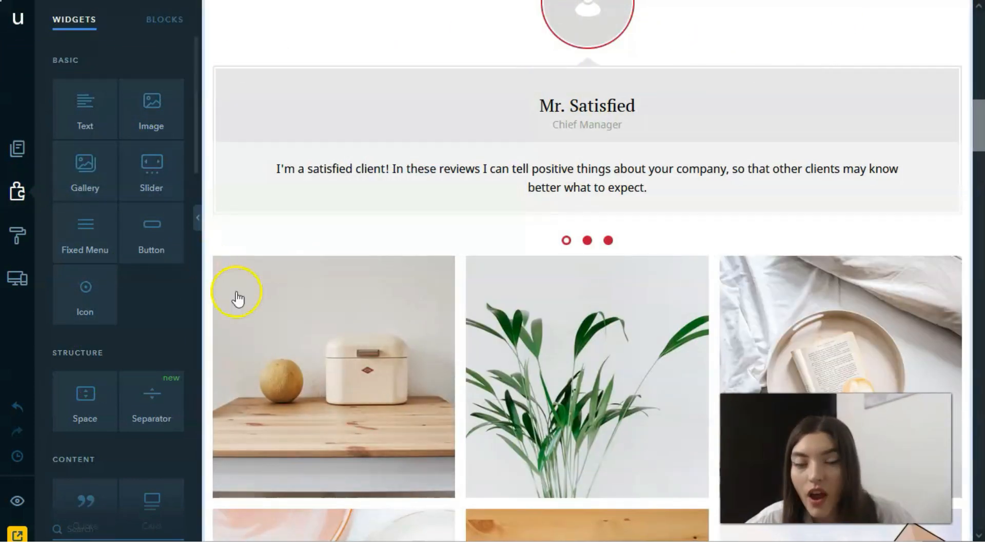
mouse_move(630, 304)
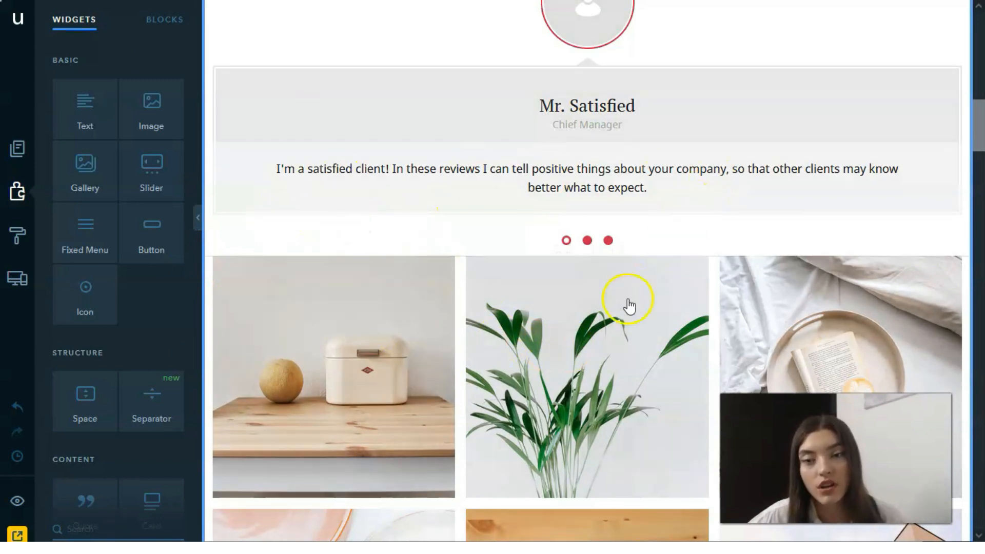
click(631, 306)
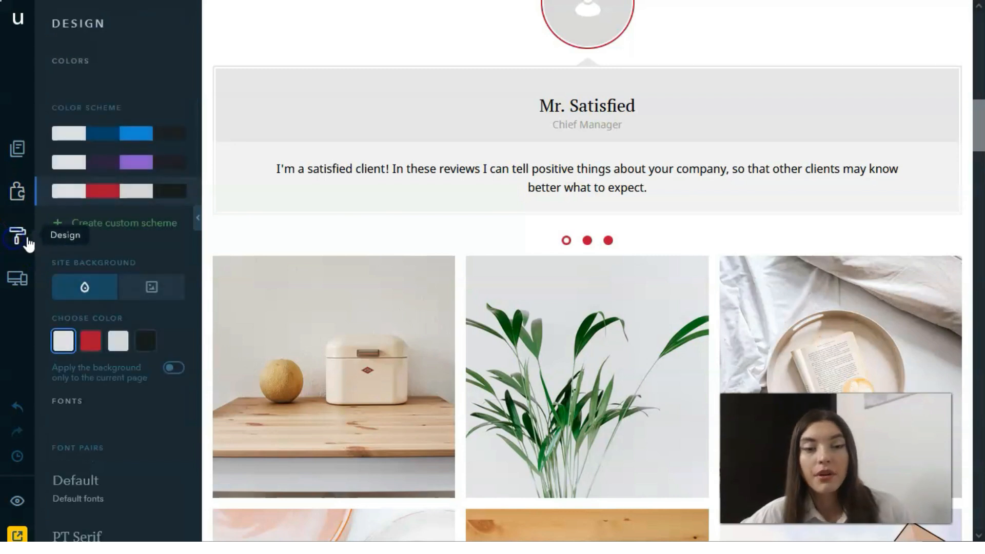
mouse_move(542, 122)
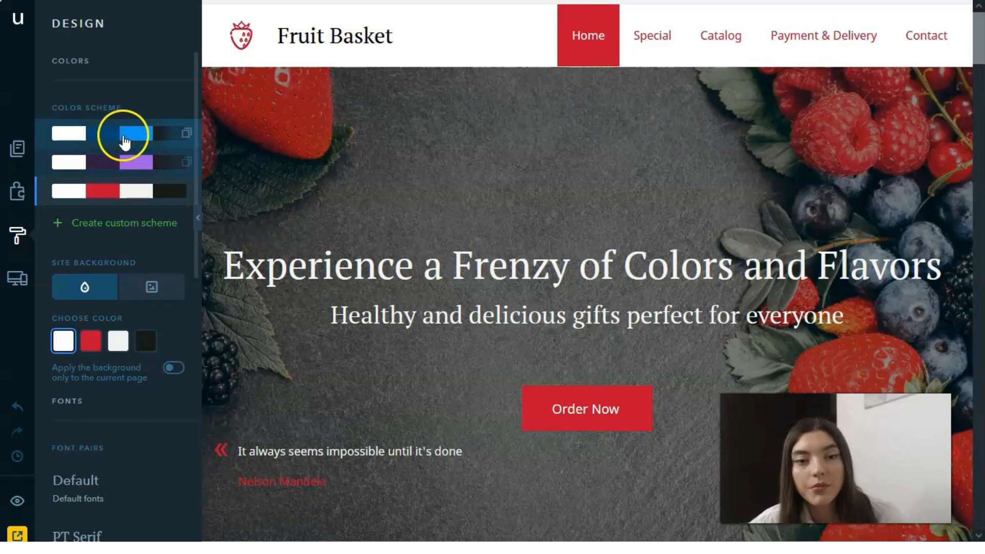
click(126, 164)
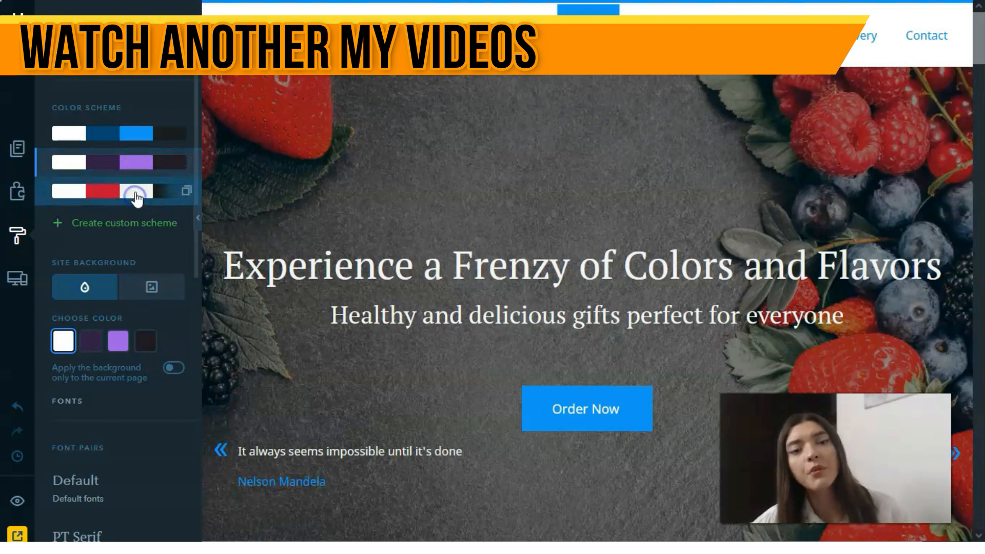
click(134, 191)
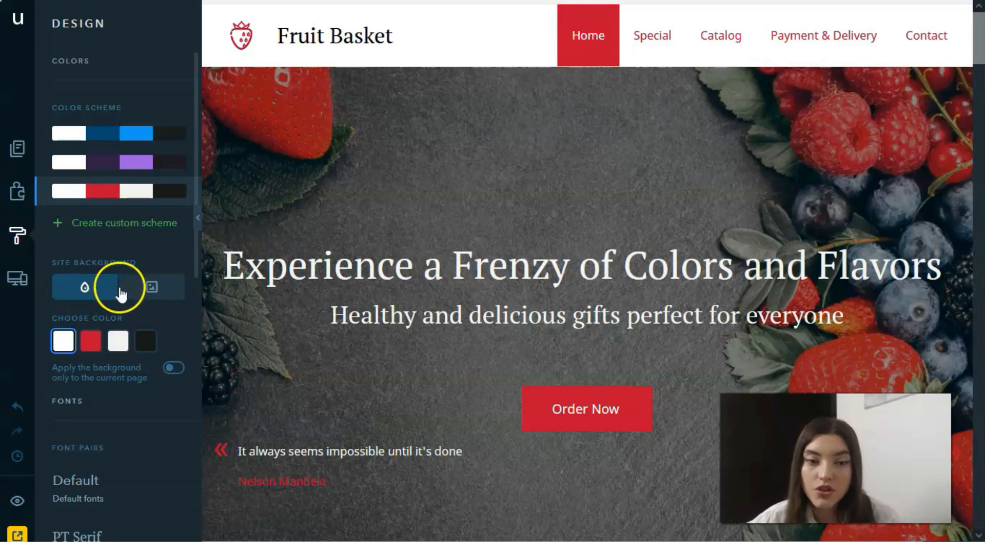
scroll(down, 3)
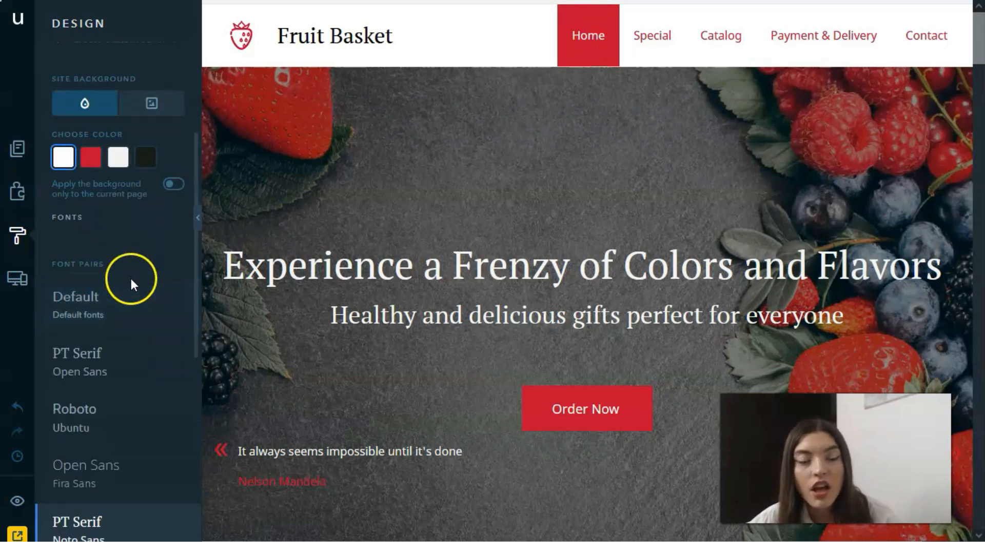
Try the default font pair, then apply the Open Sans / Fira Sans pair to the site
click(92, 305)
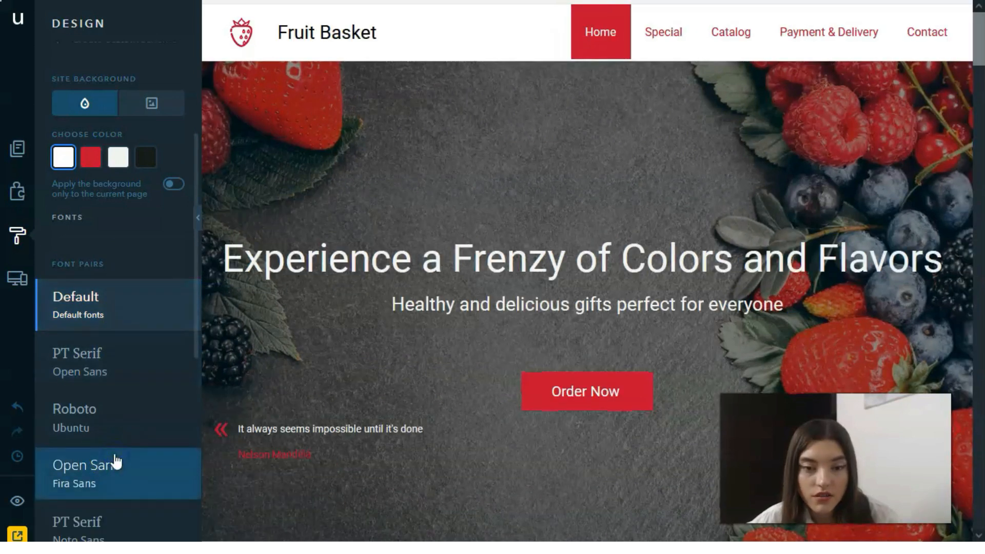
click(84, 473)
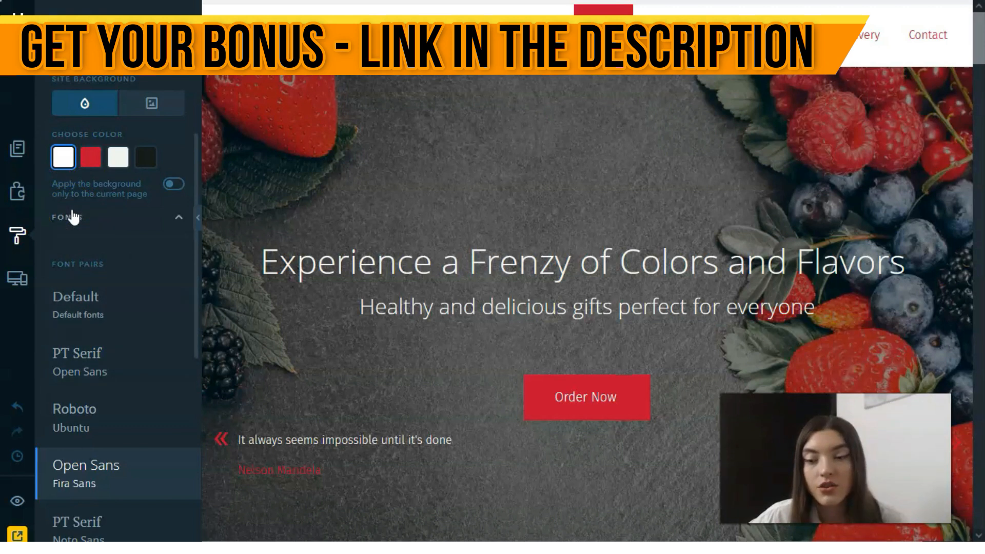
click(385, 308)
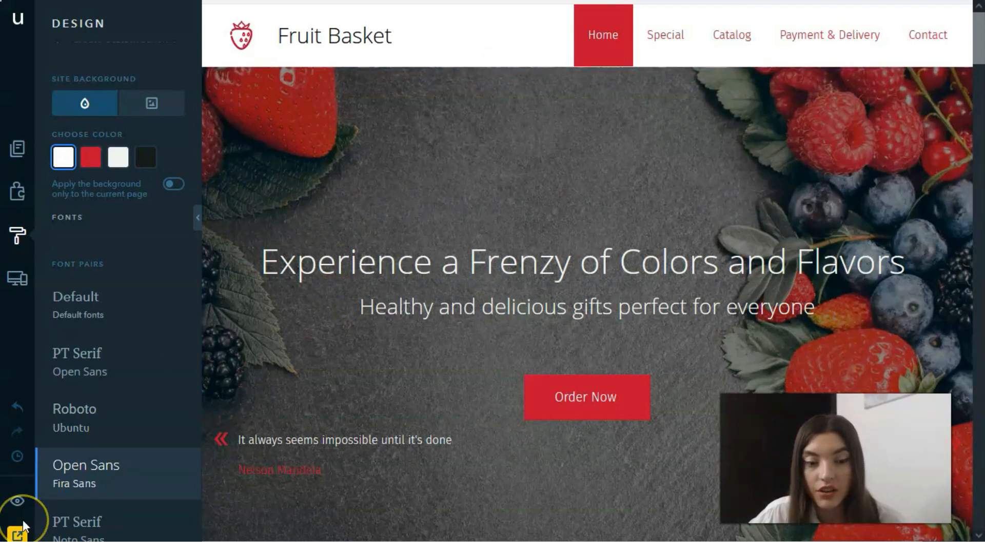
mouse_move(17, 278)
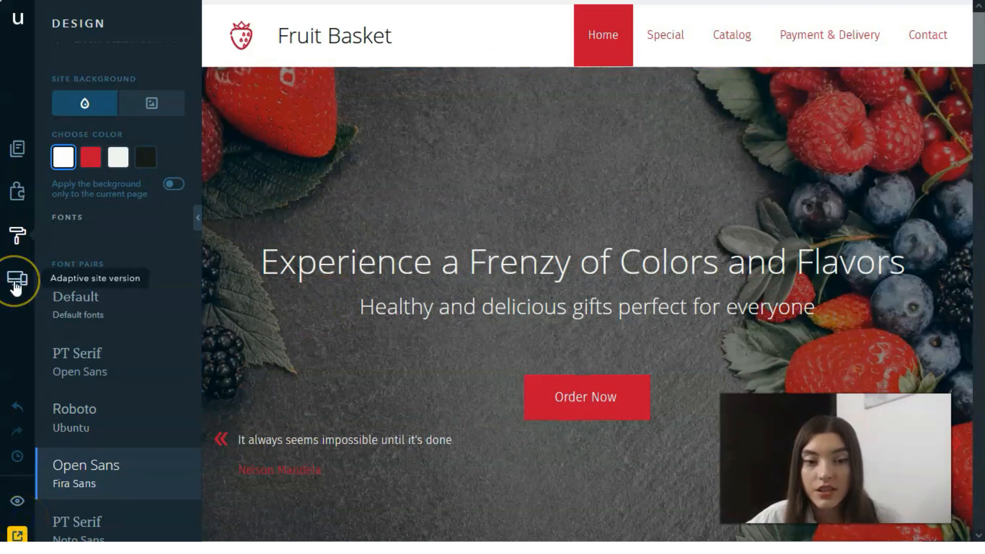
View the Home page in the adaptive tablet layout, scroll it, then switch to mobile
click(16, 278)
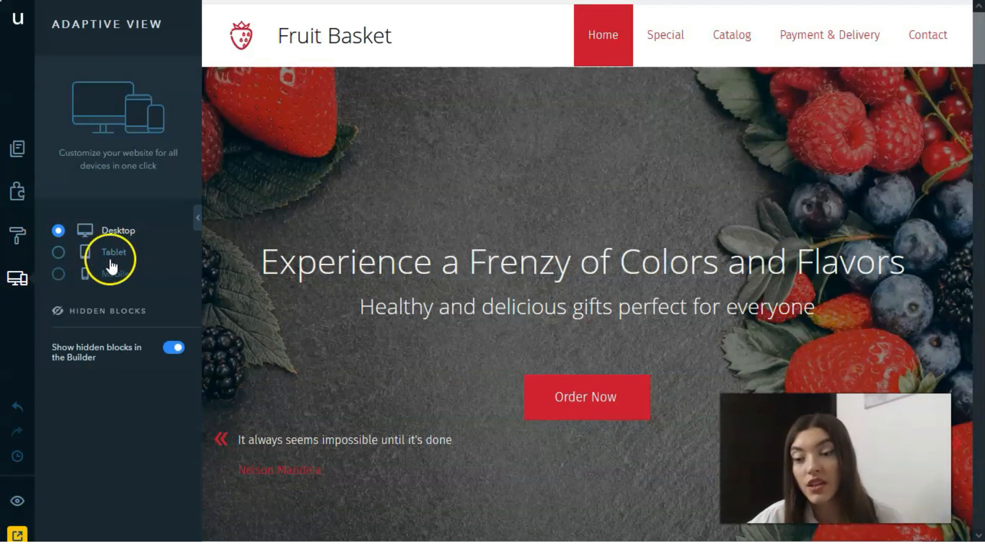
click(57, 252)
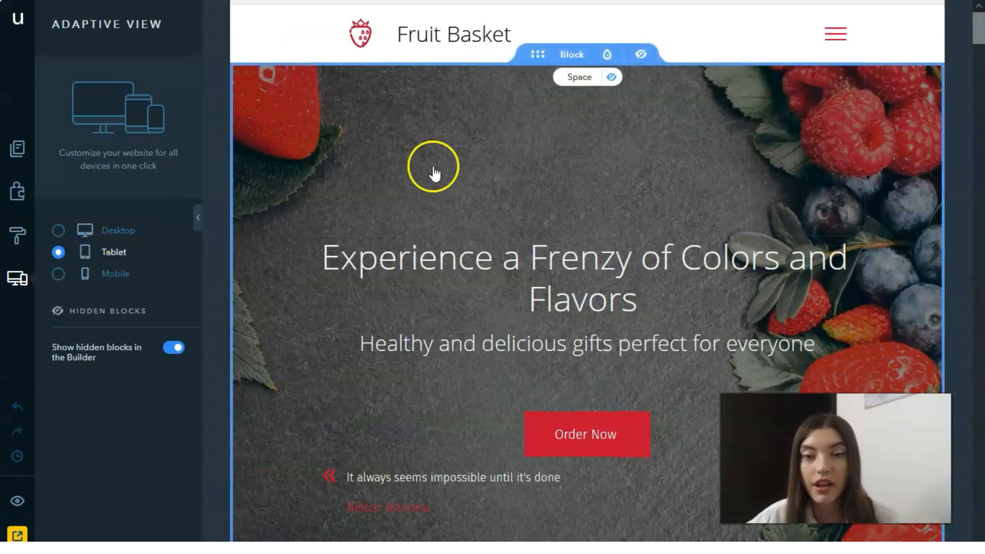
scroll(down, 3)
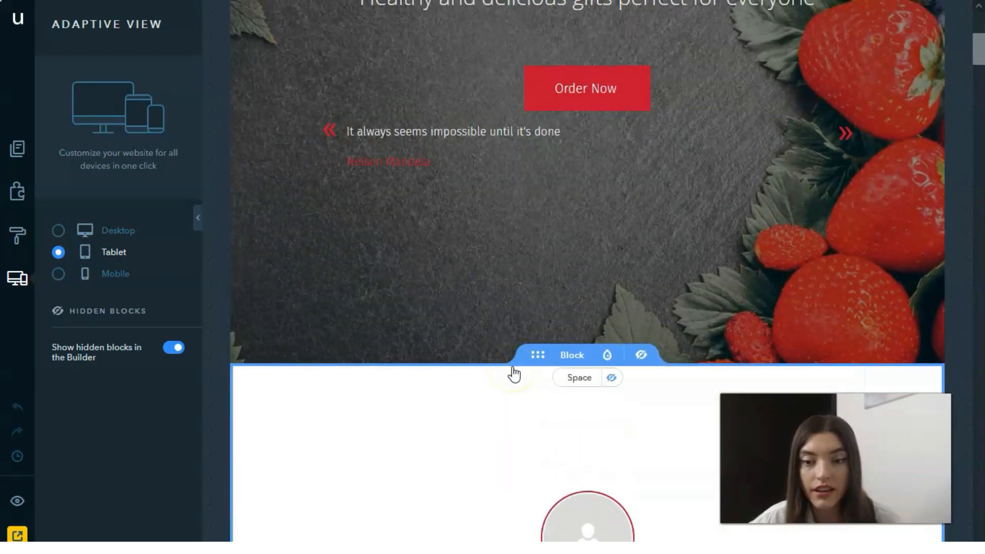
scroll(down, 3)
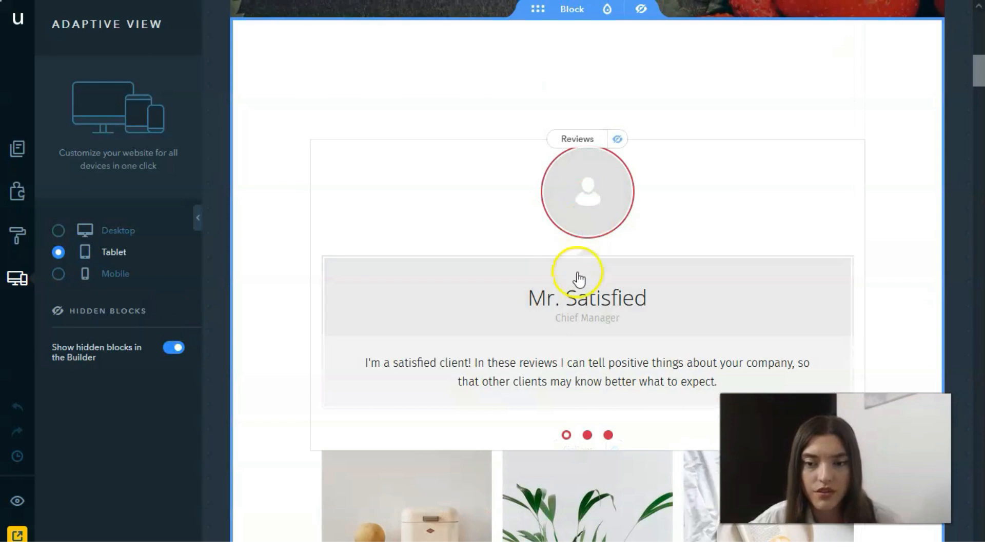
scroll(down, 3)
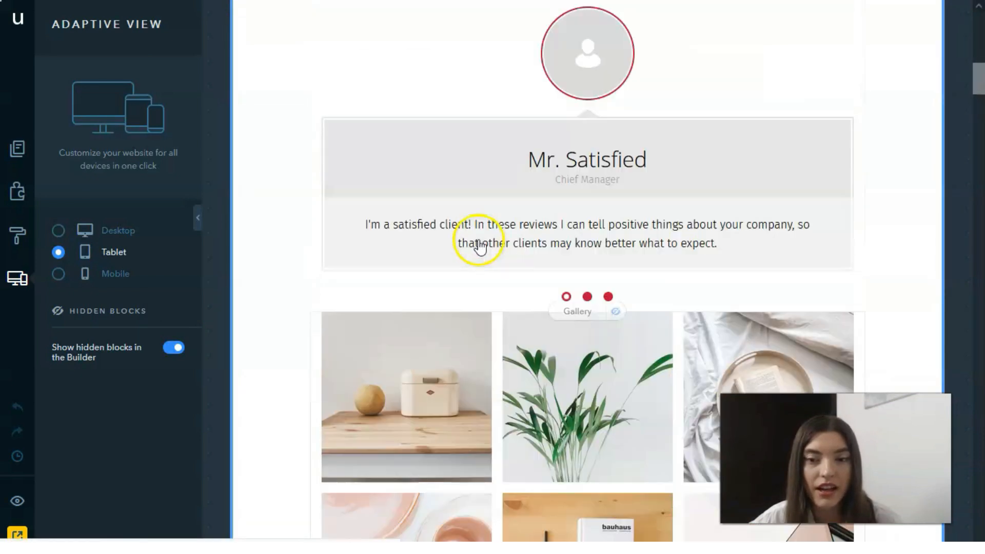
click(58, 273)
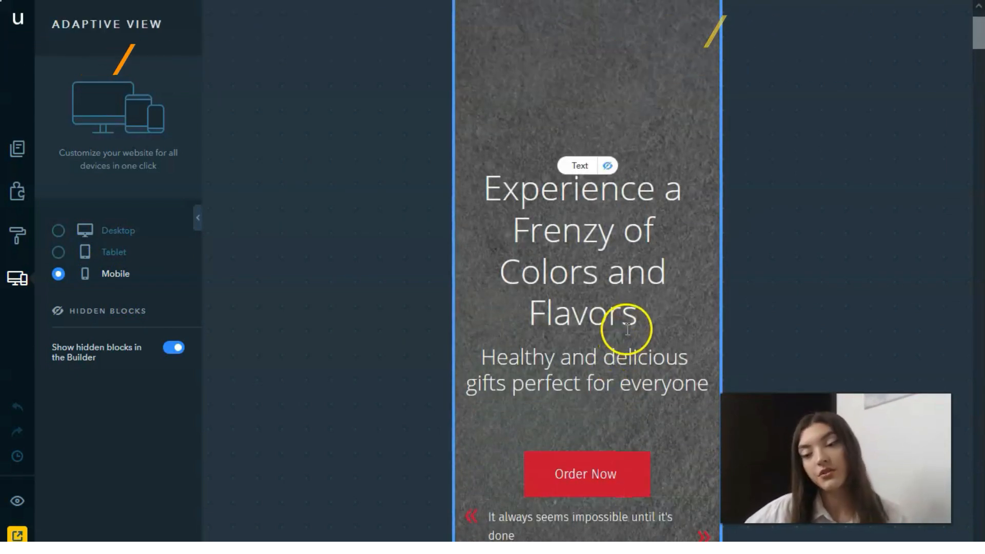
mouse_move(607, 332)
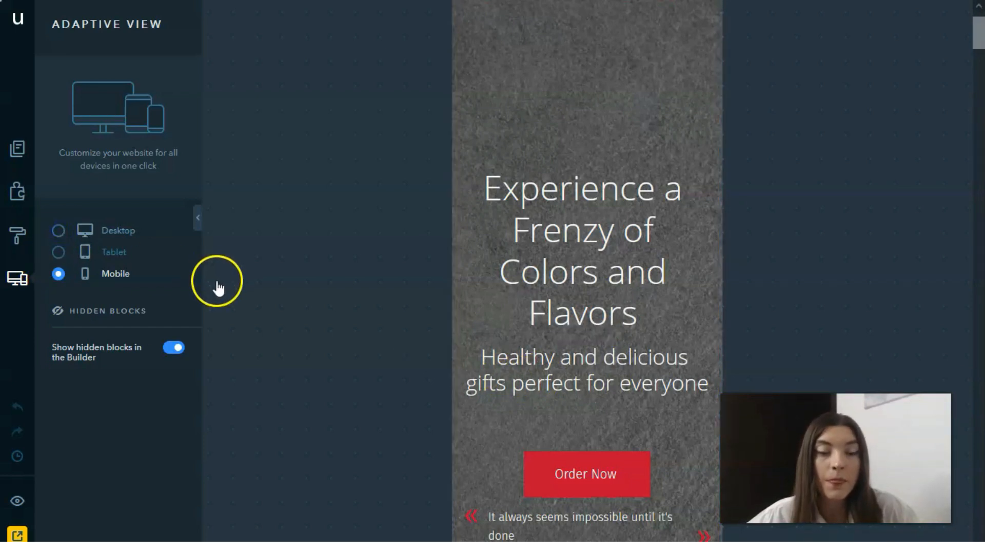
Return the editor from the mobile layout to the desktop layout
click(57, 230)
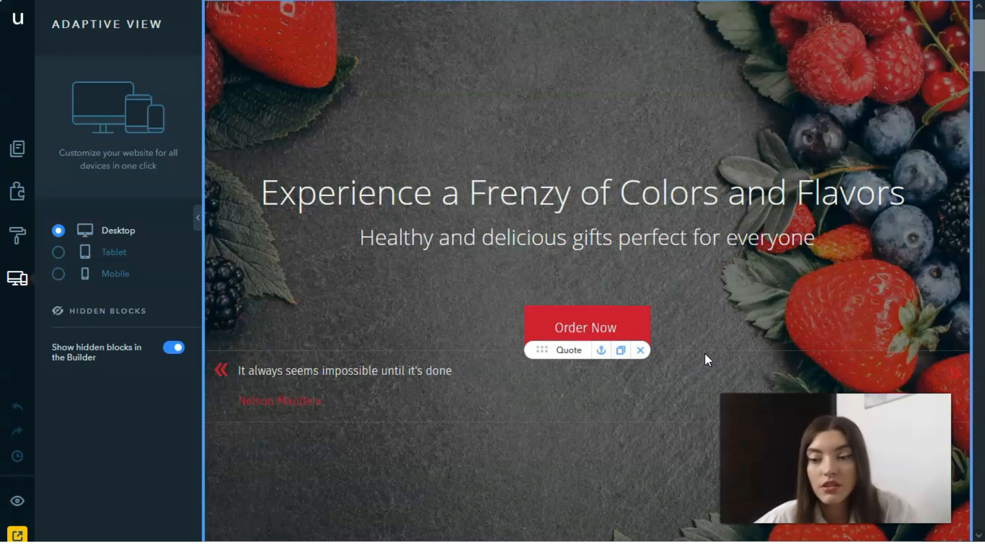
scroll(down, 3)
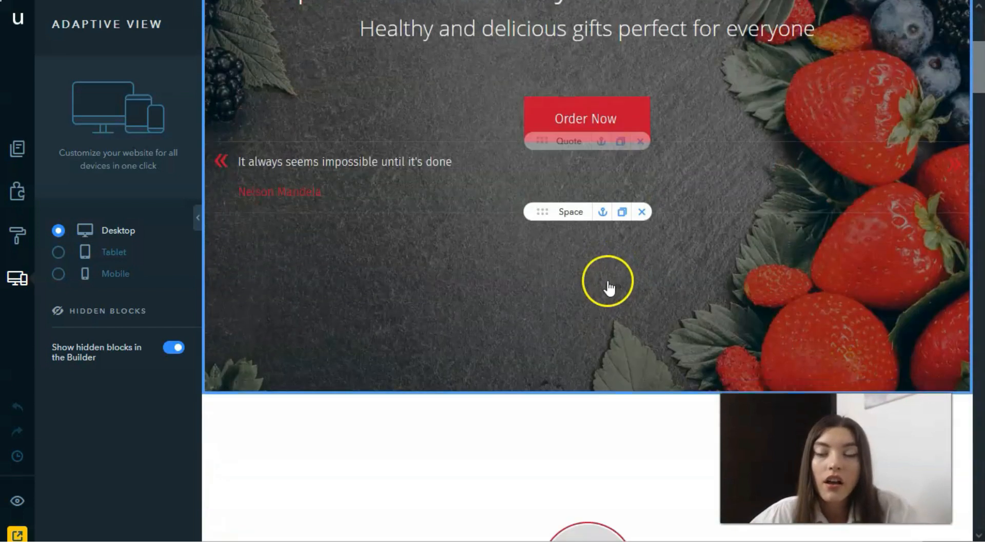
scroll(down, 3)
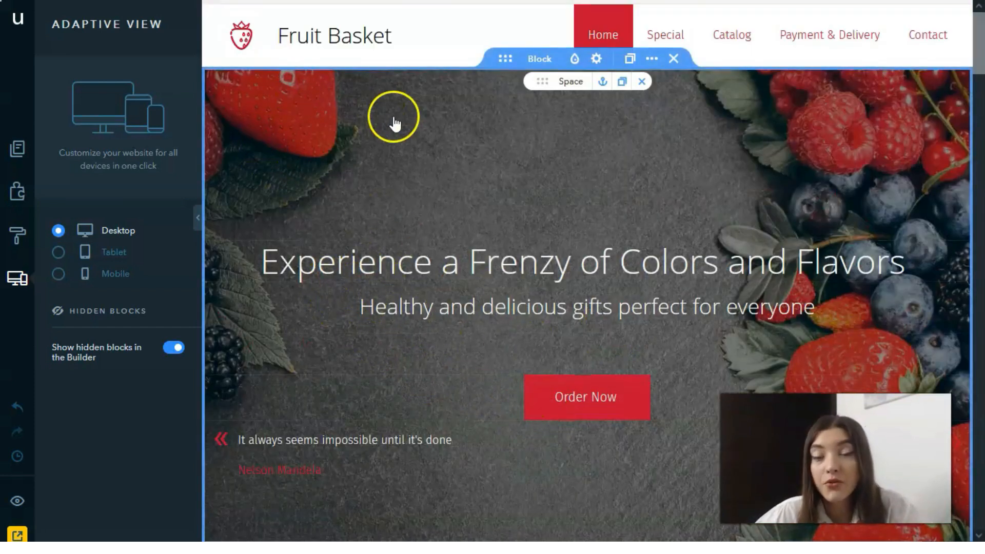
scroll(down, 3)
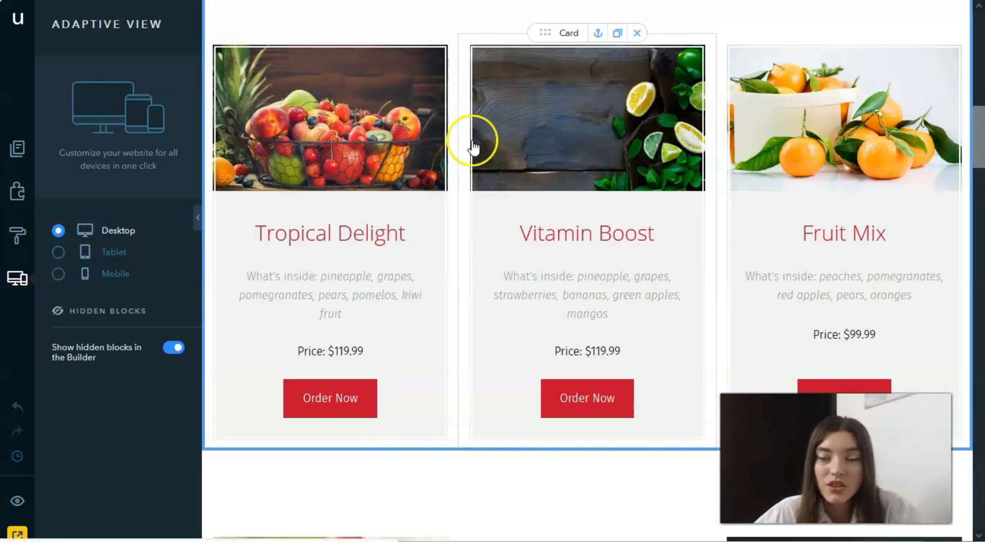
mouse_move(545, 189)
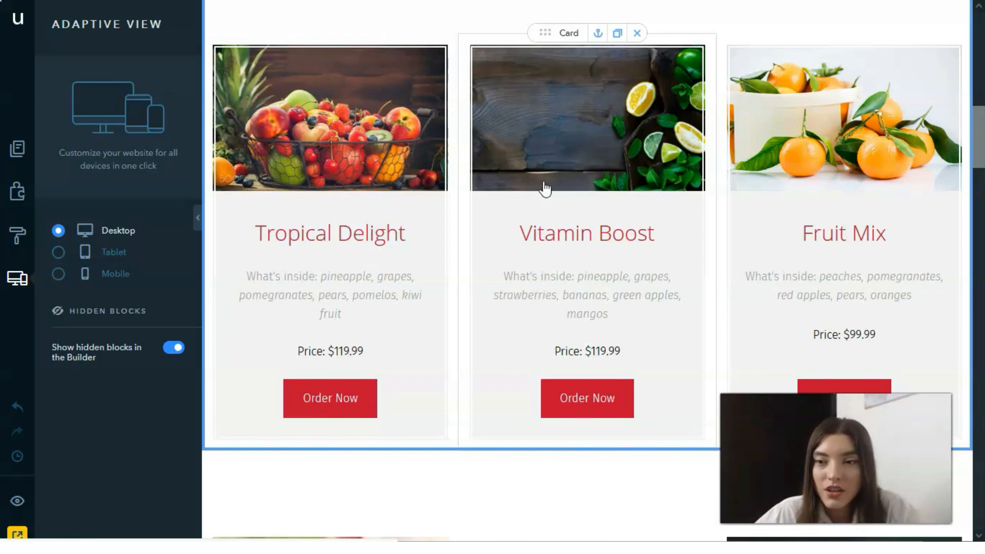
mouse_move(453, 223)
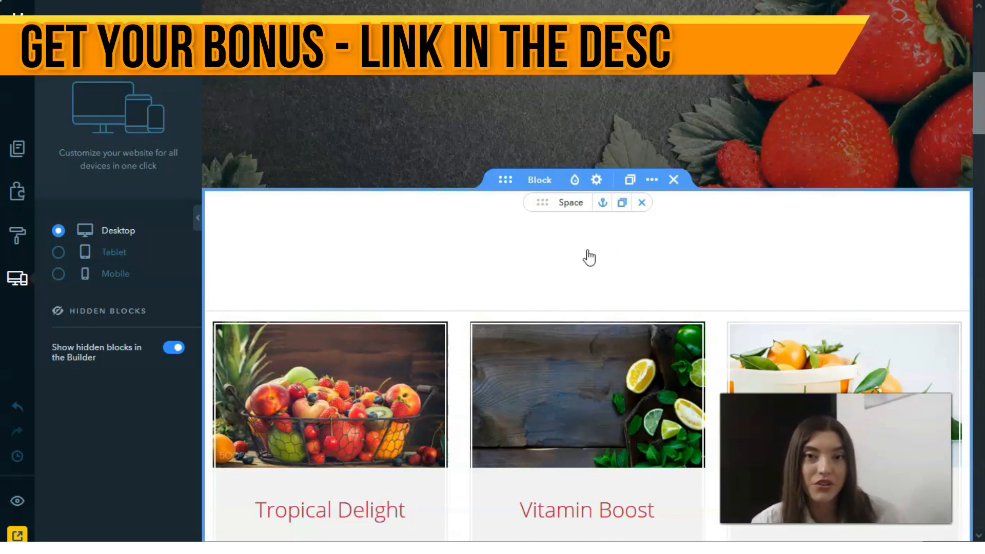
scroll(down, 3)
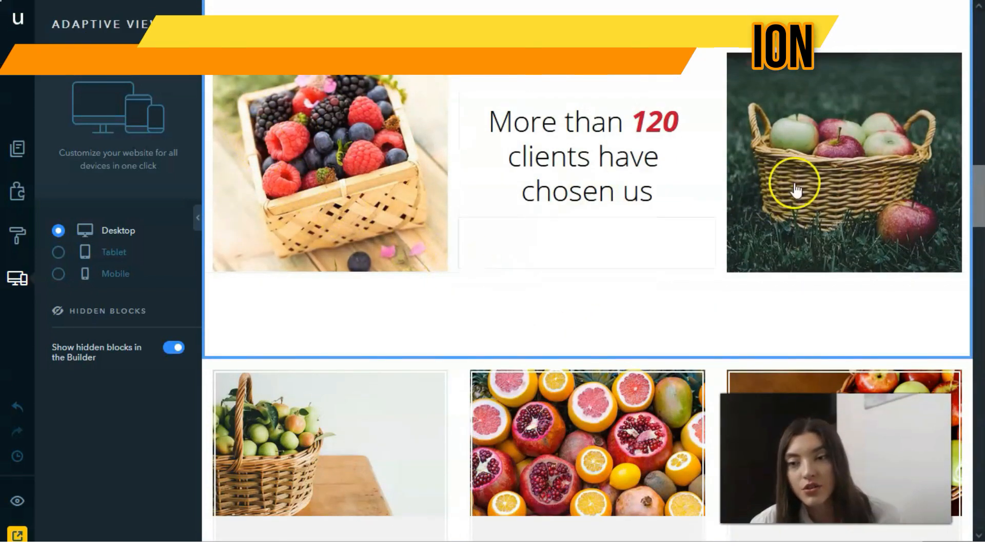
scroll(down, 3)
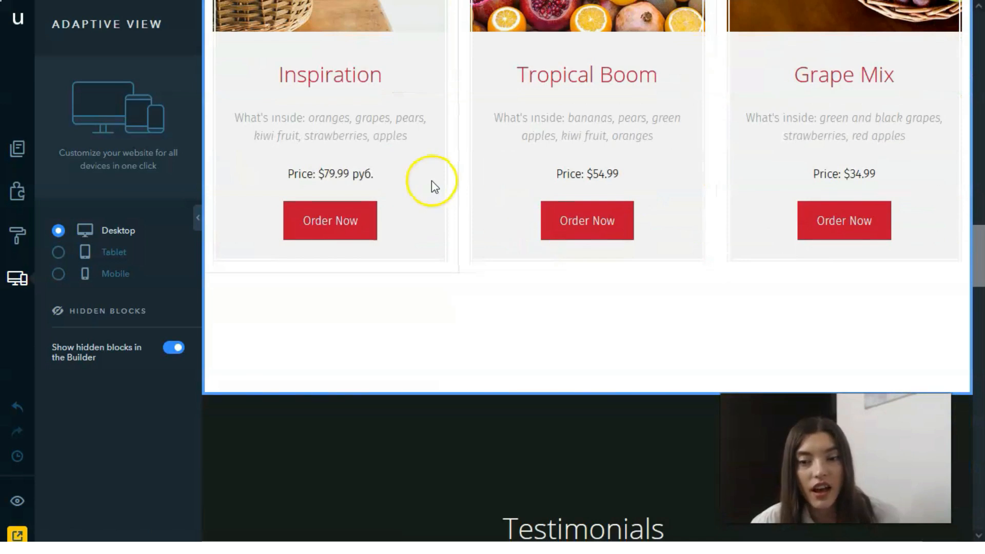
scroll(down, 3)
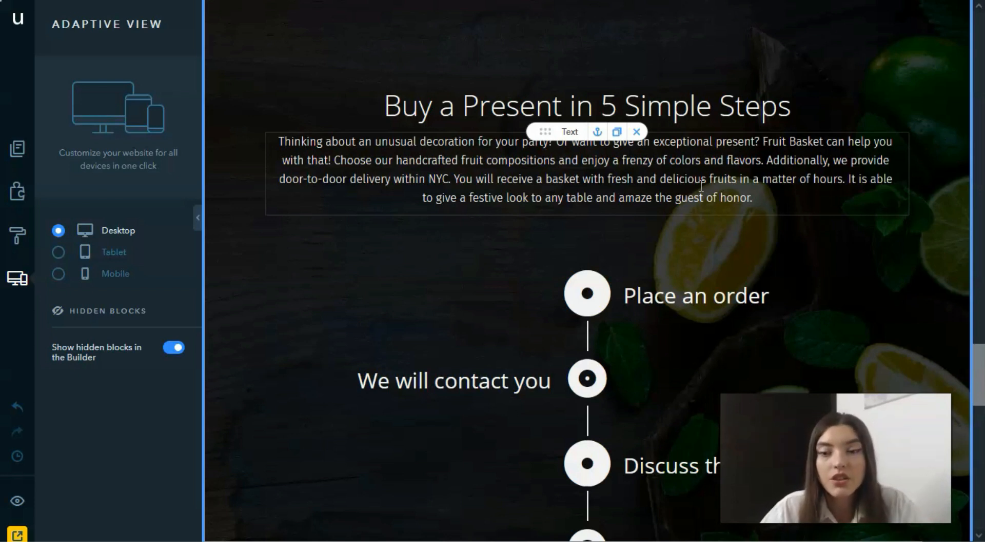
scroll(down, 3)
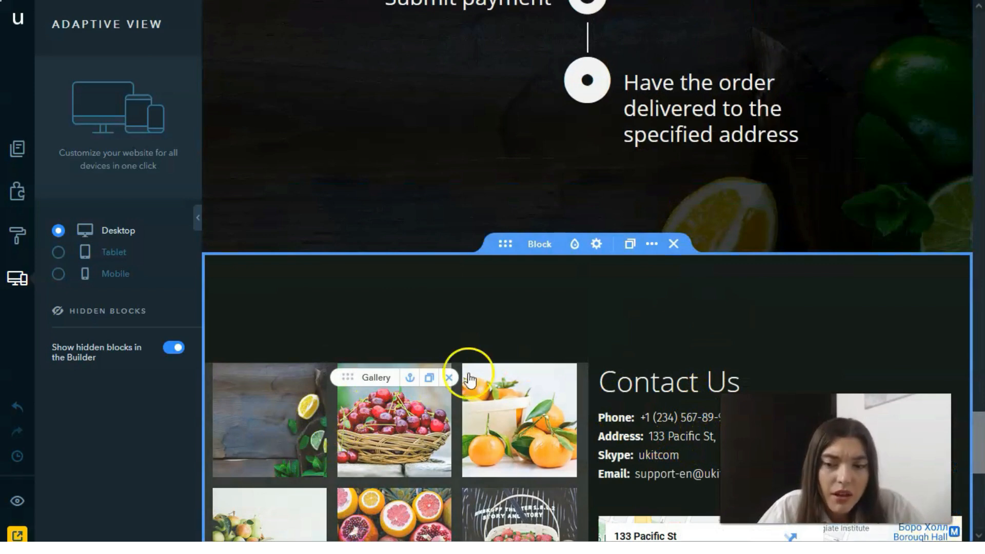
scroll(up, 3)
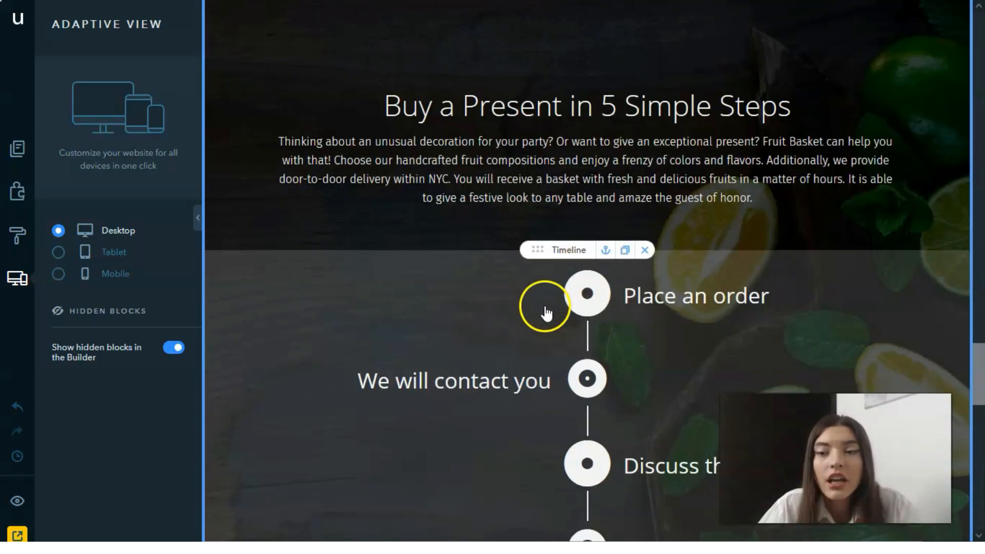